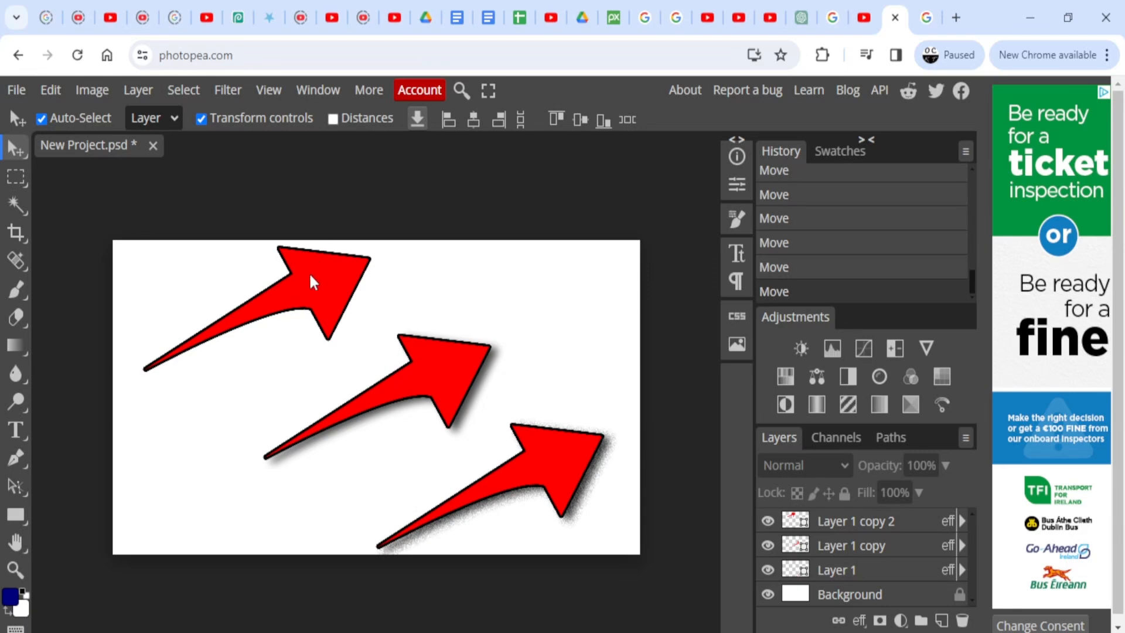
pyautogui.moveTo(371, 335)
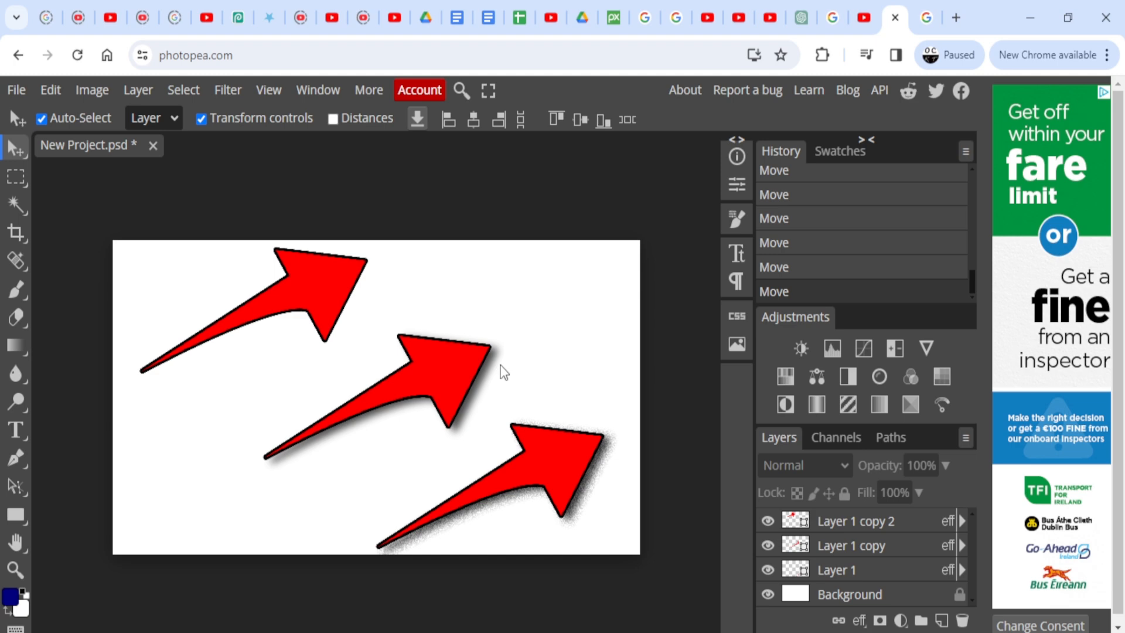
pyautogui.moveTo(609, 437)
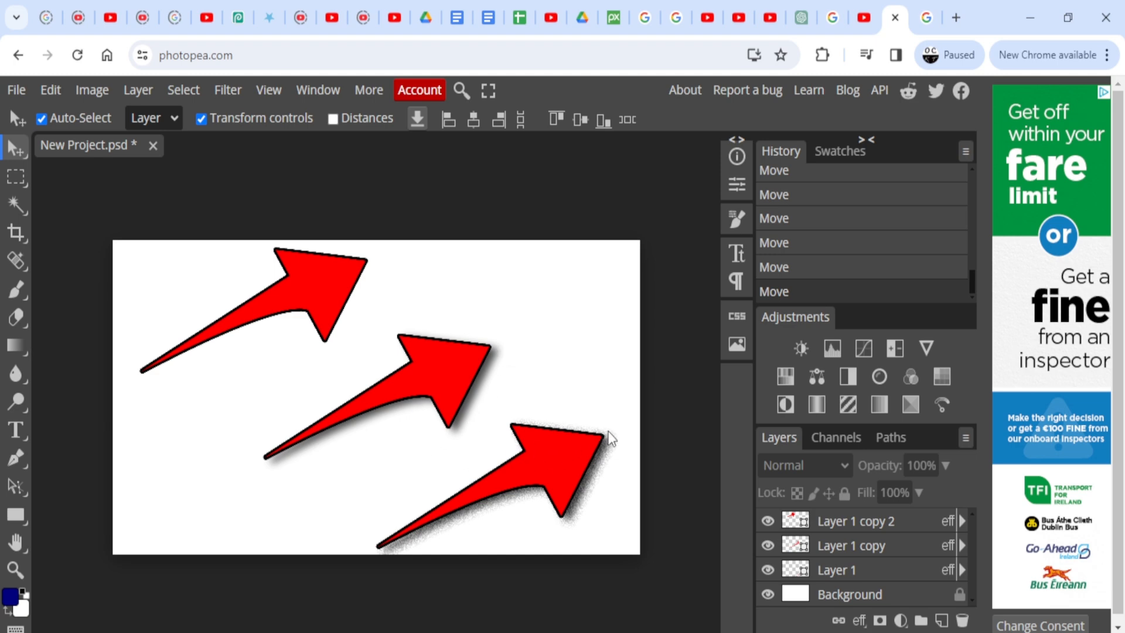
pyautogui.moveTo(606, 500)
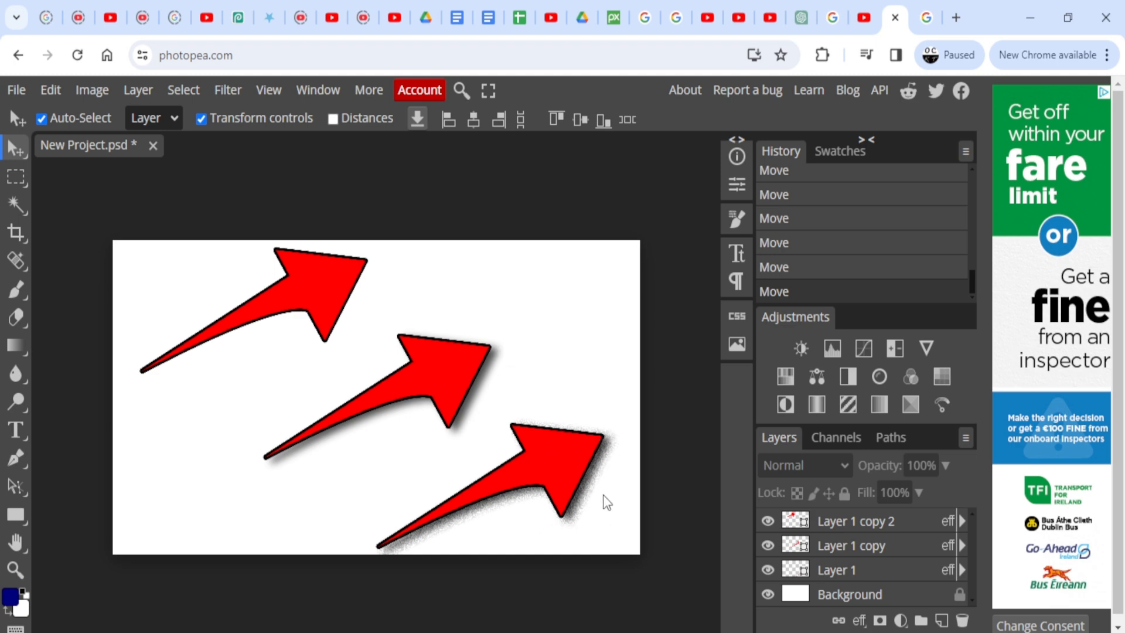
pyautogui.moveTo(539, 429)
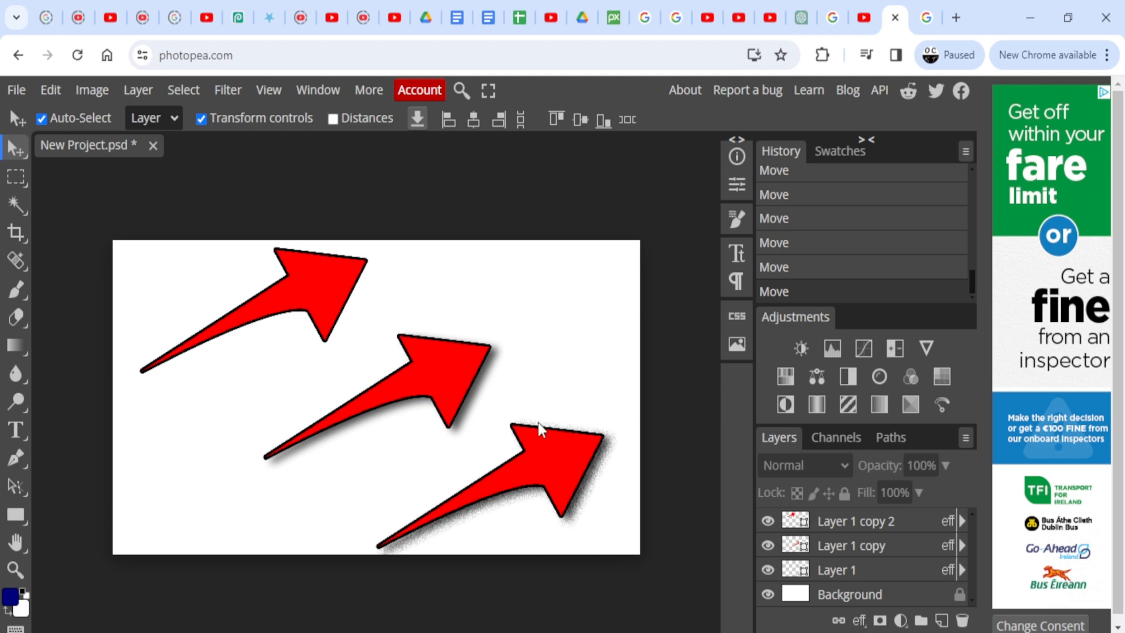
pyautogui.moveTo(894, 7)
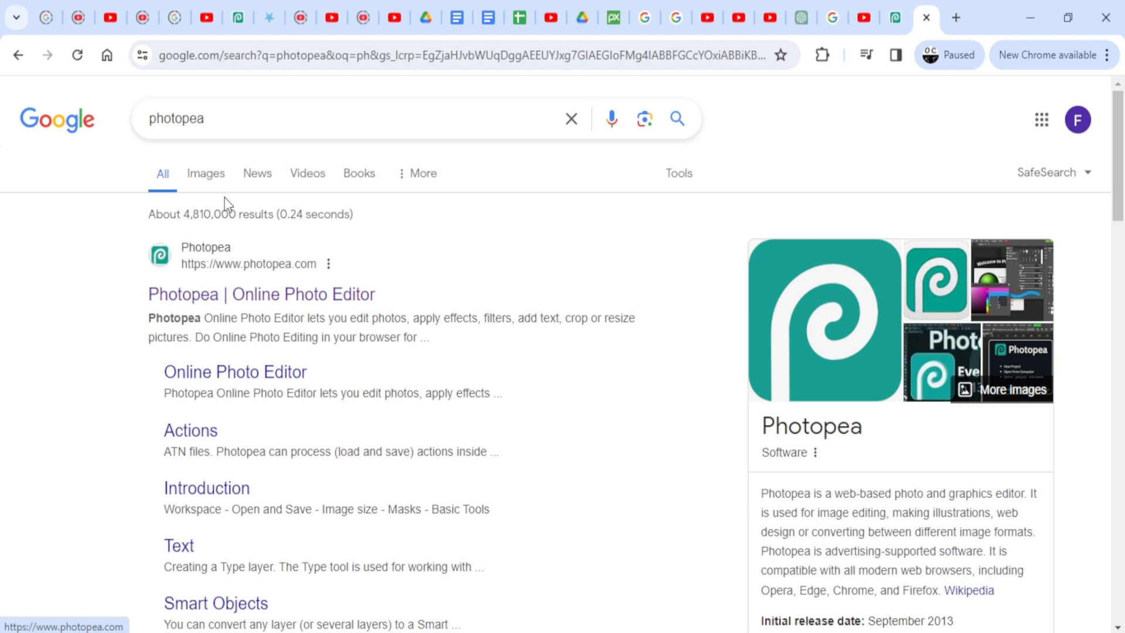
# - Follow the photopea.com result from Google Search to reach the Photopea start page
pyautogui.click(260, 293)
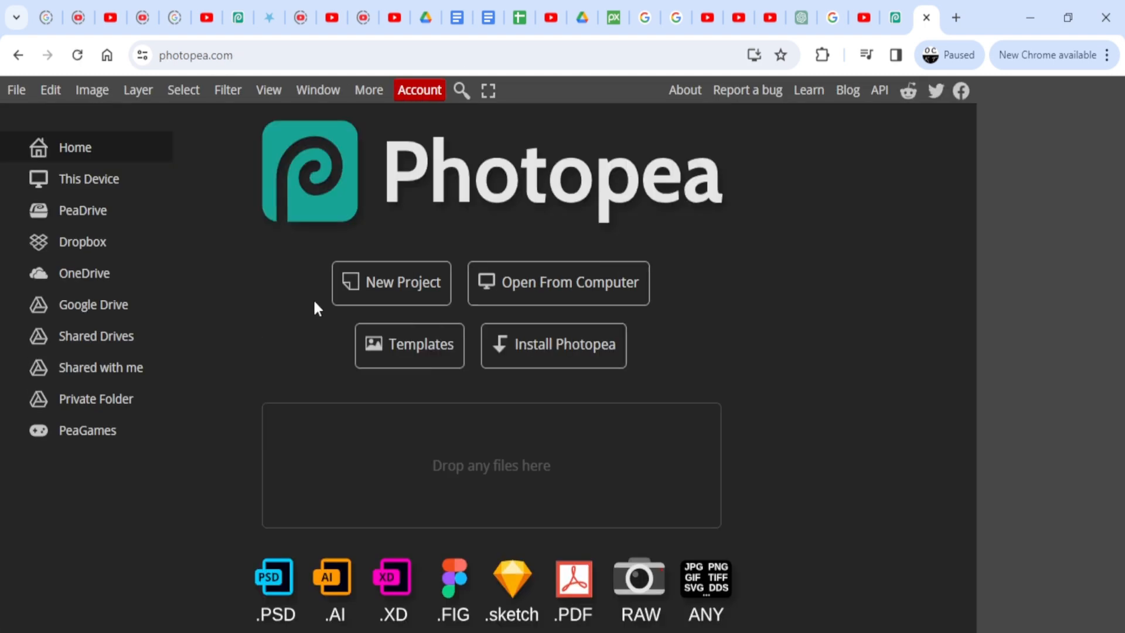
pyautogui.moveTo(369, 238)
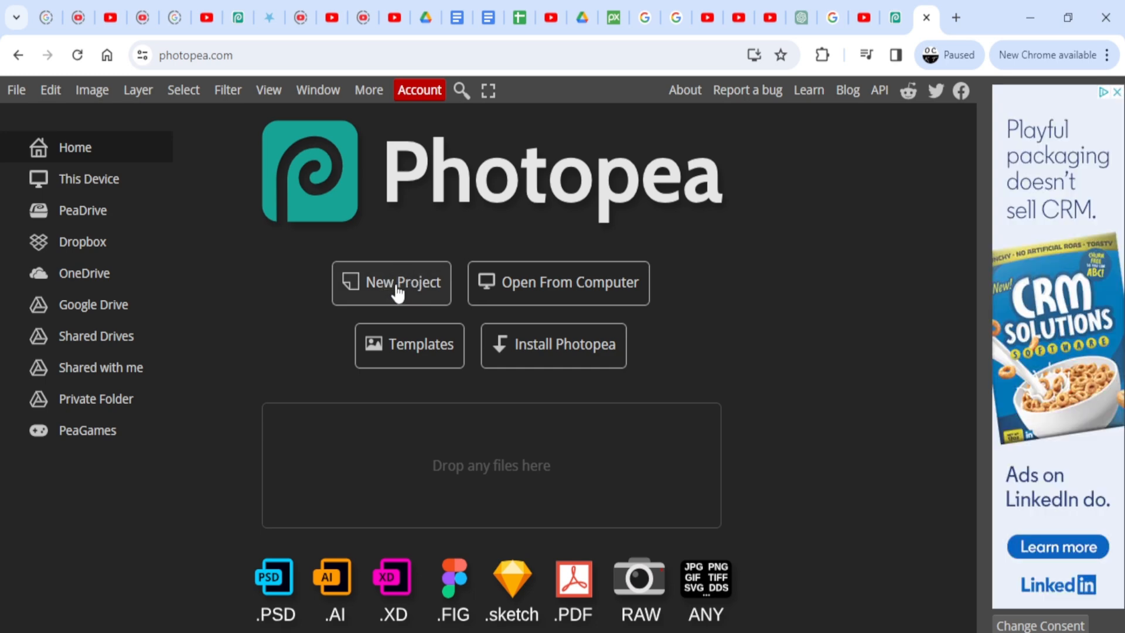
# - Create a new project with a blank white 1920 × 1080 px canvas
pyautogui.click(392, 283)
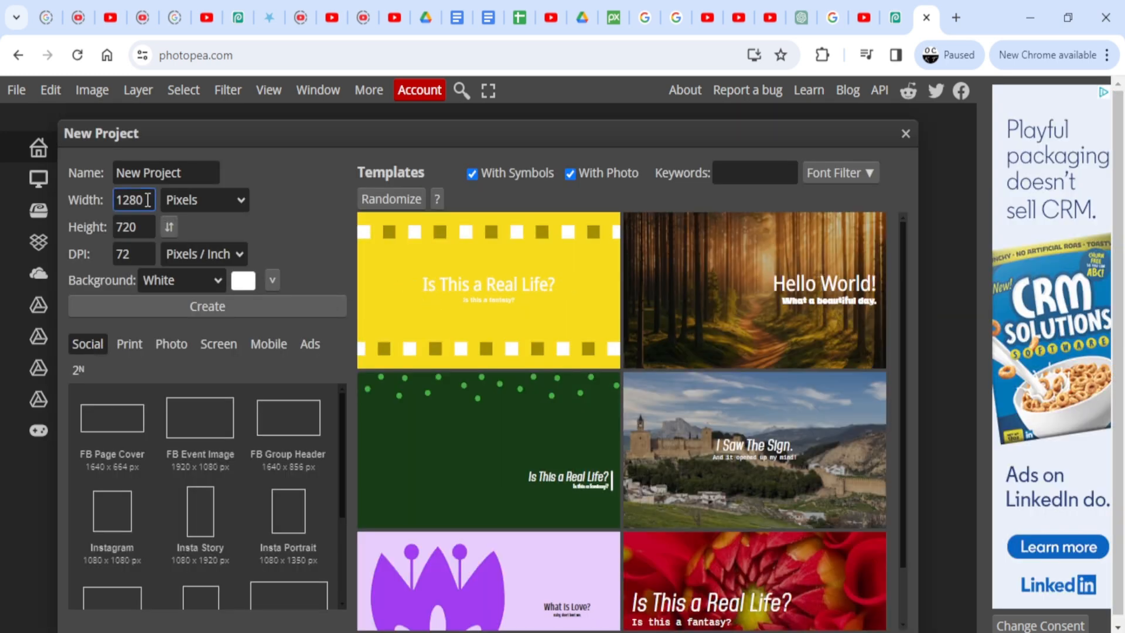
pyautogui.write('1920')
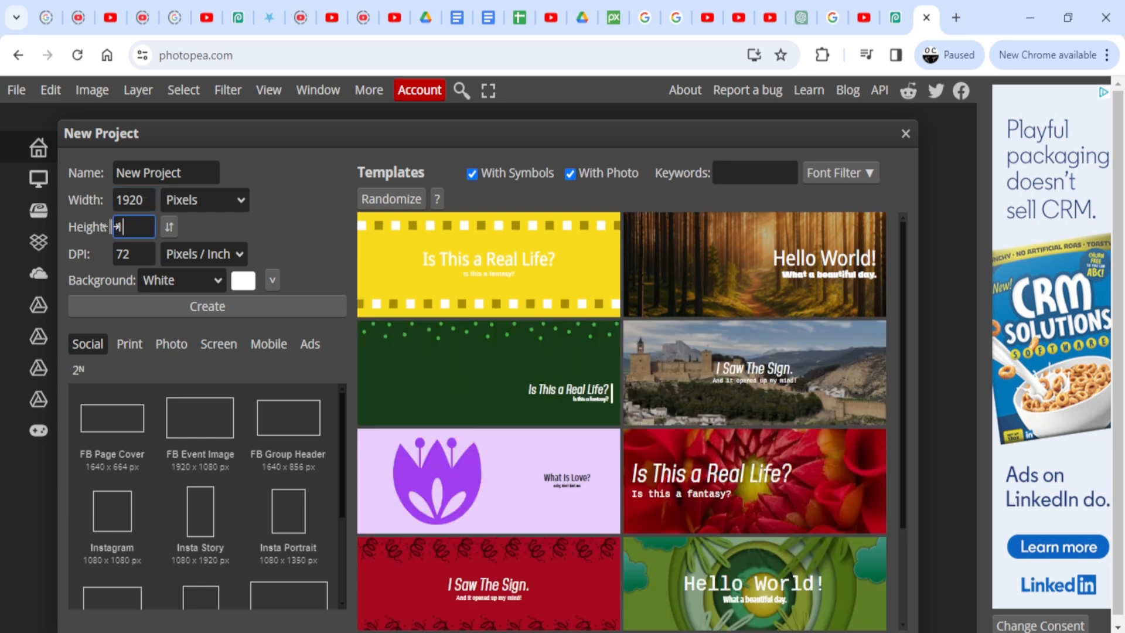
pyautogui.write('1080')
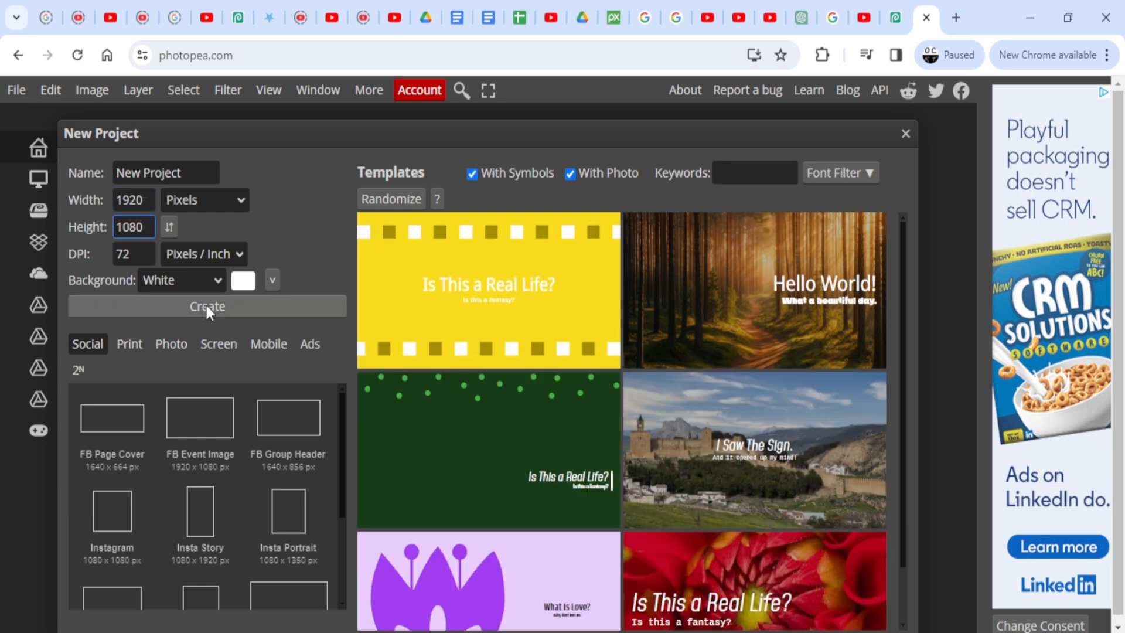
pyautogui.click(207, 306)
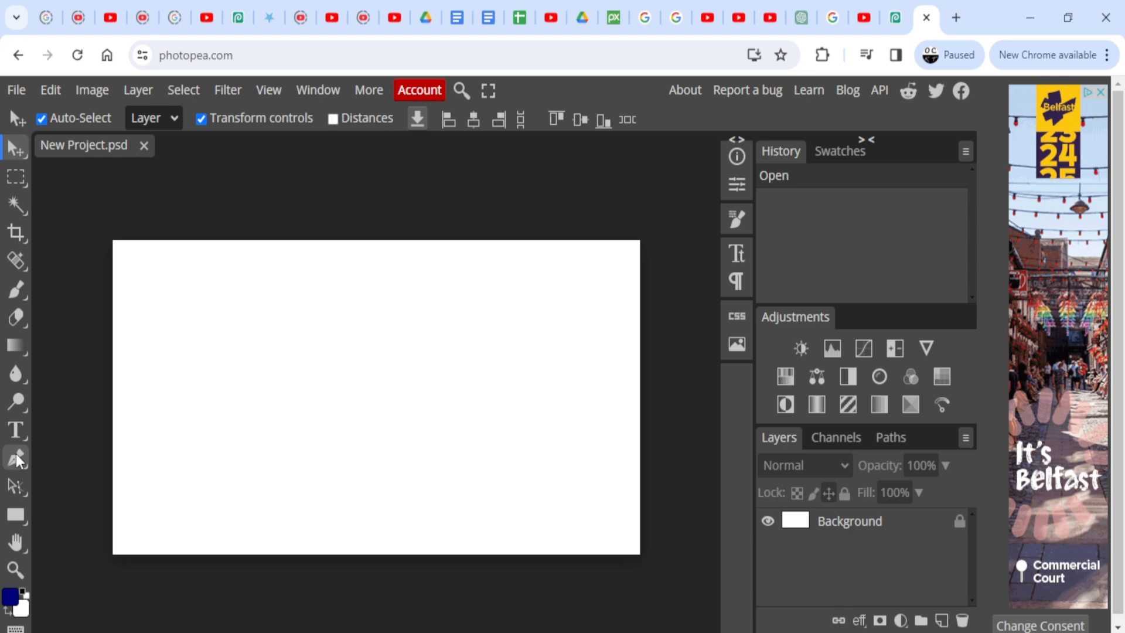
# - Choose the Pen tool in Shape mode with a red fill for new shapes
pyautogui.click(15, 459)
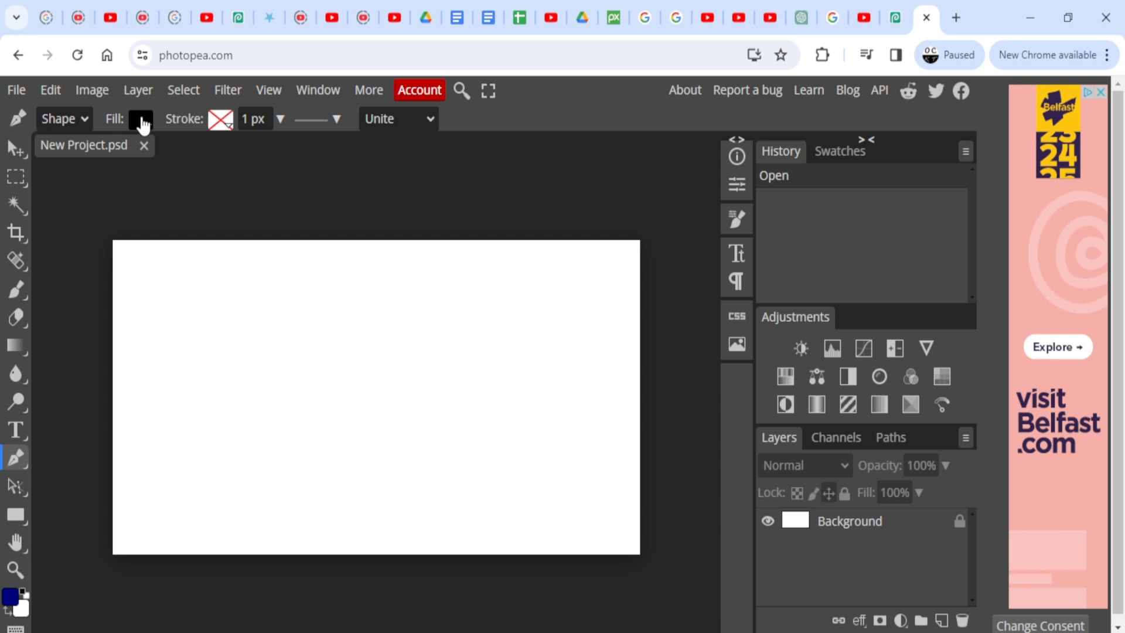
pyautogui.click(141, 118)
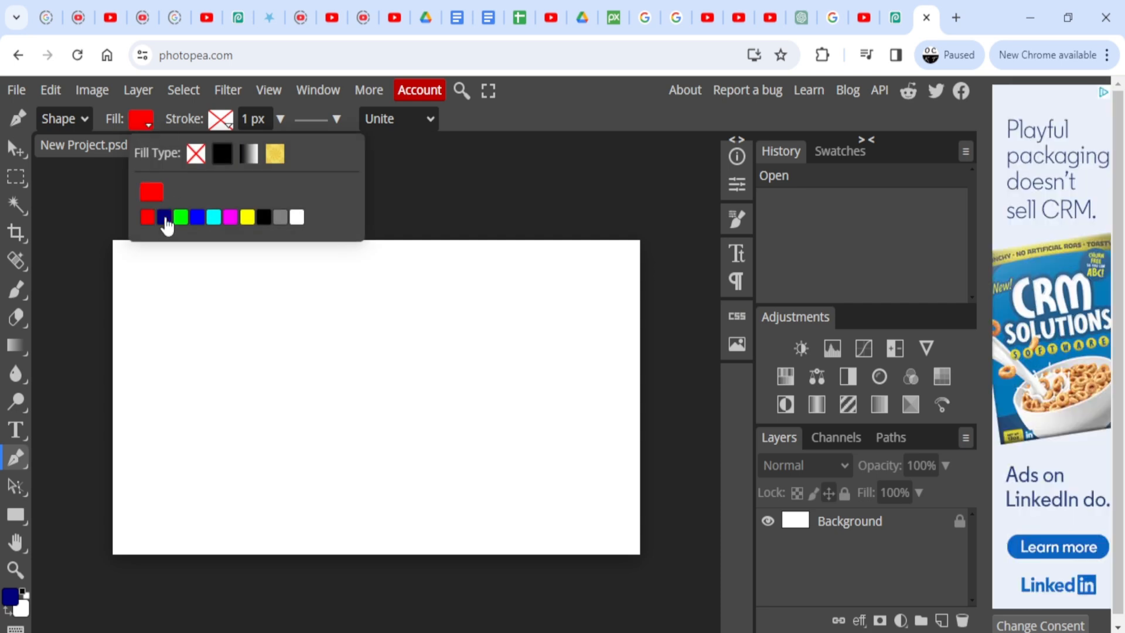
pyautogui.moveTo(358, 199)
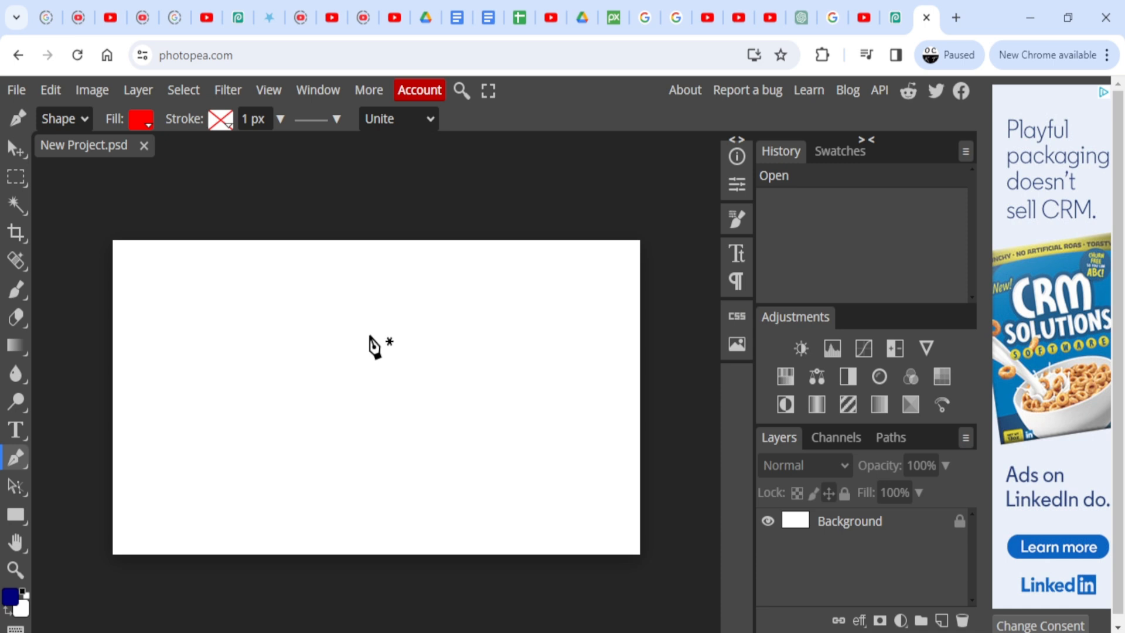
# - Draw a red curved wedge for the arrow's tail near the canvas centre, undoing a bad point
pyautogui.click(310, 389)
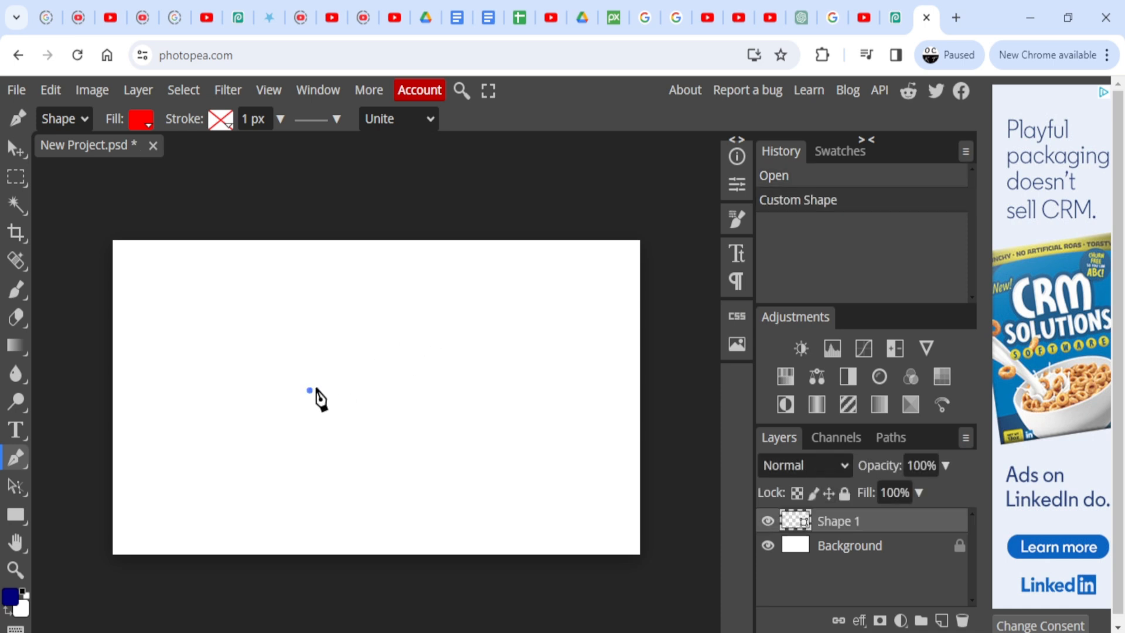
pyautogui.moveTo(445, 401)
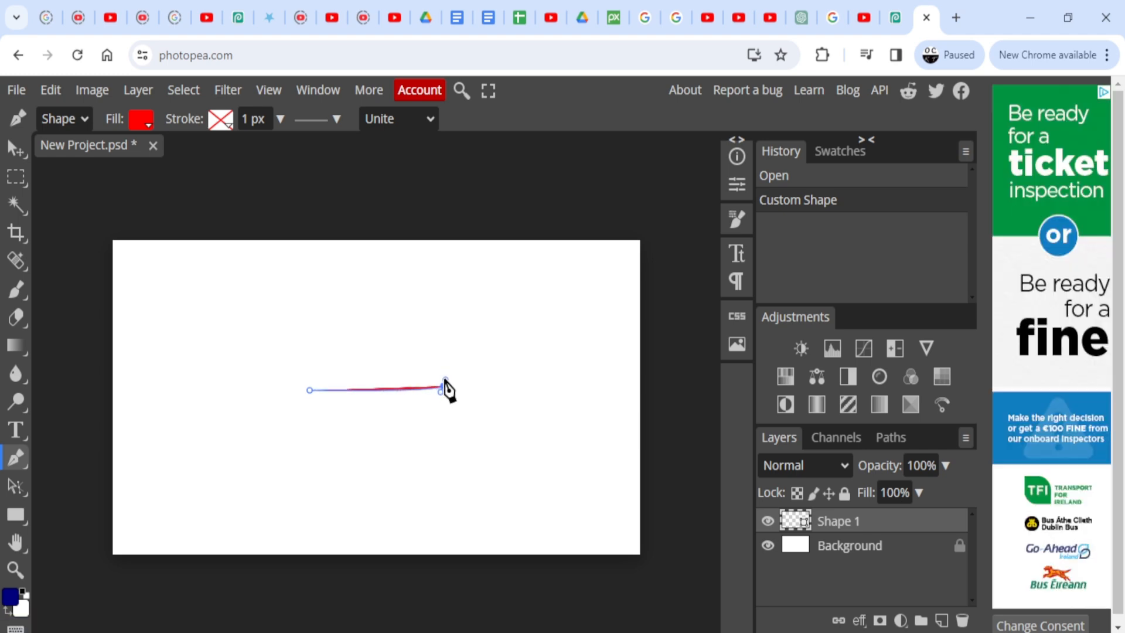
pyautogui.moveTo(441, 389); pyautogui.dragTo(440, 400)
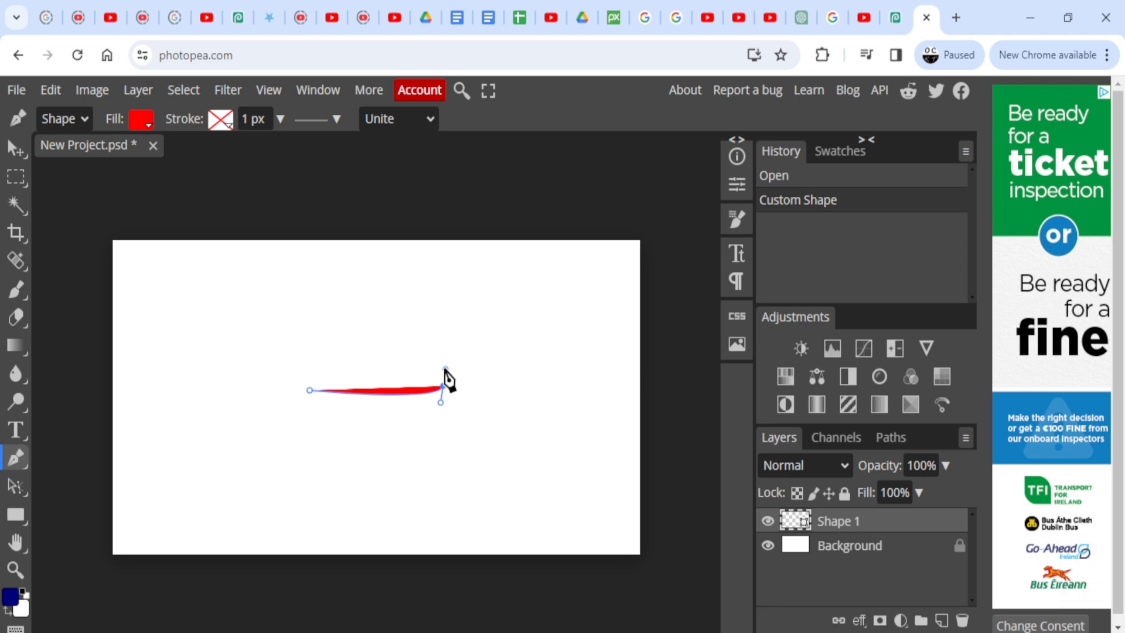
pyautogui.press('ctrl+z')
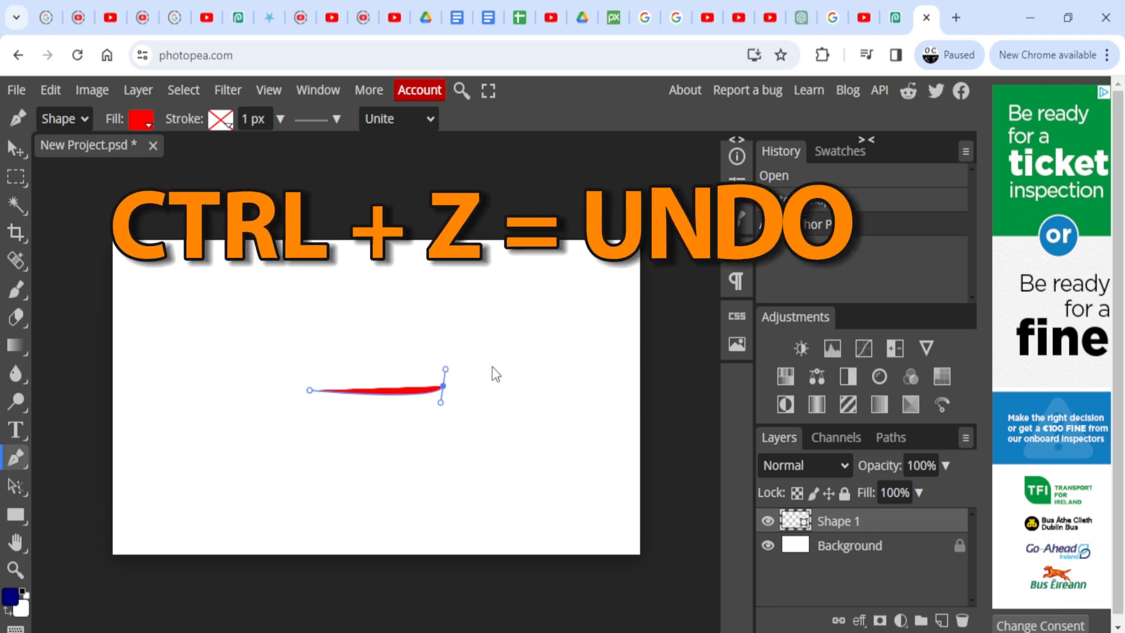
pyautogui.press('ctrl+z')
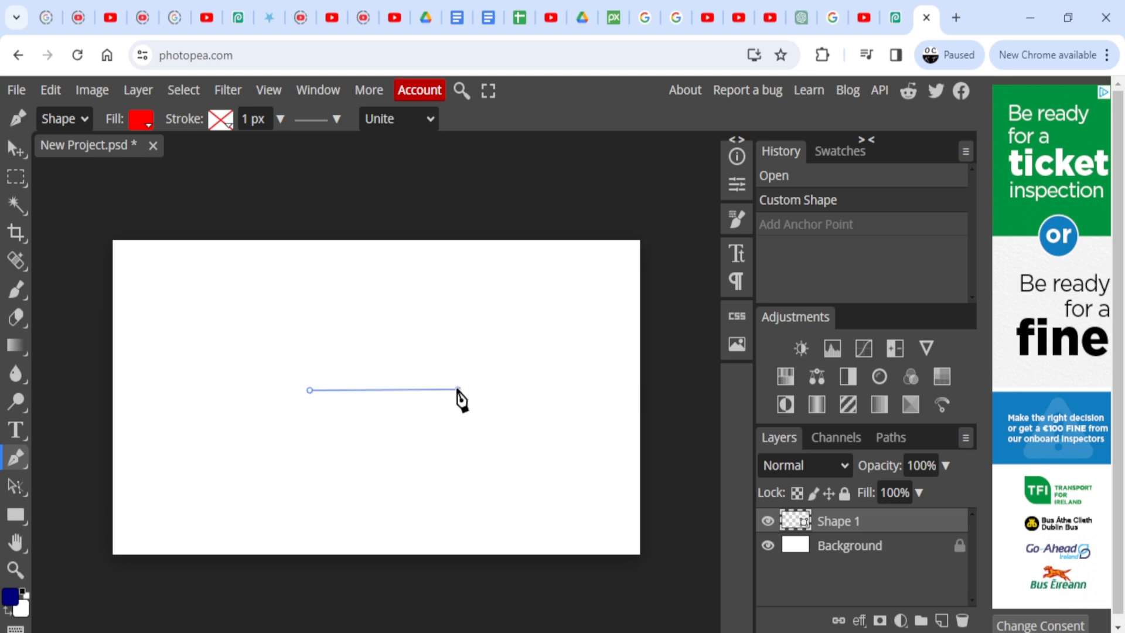
pyautogui.moveTo(457, 389); pyautogui.dragTo(457, 399)
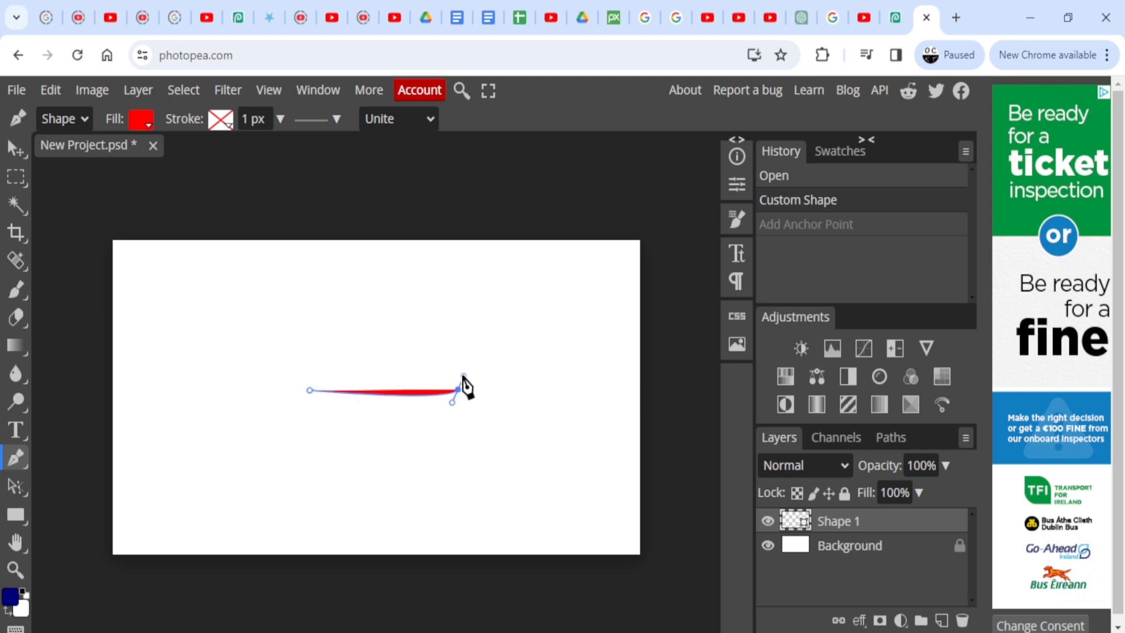
pyautogui.moveTo(463, 384); pyautogui.dragTo(452, 399)
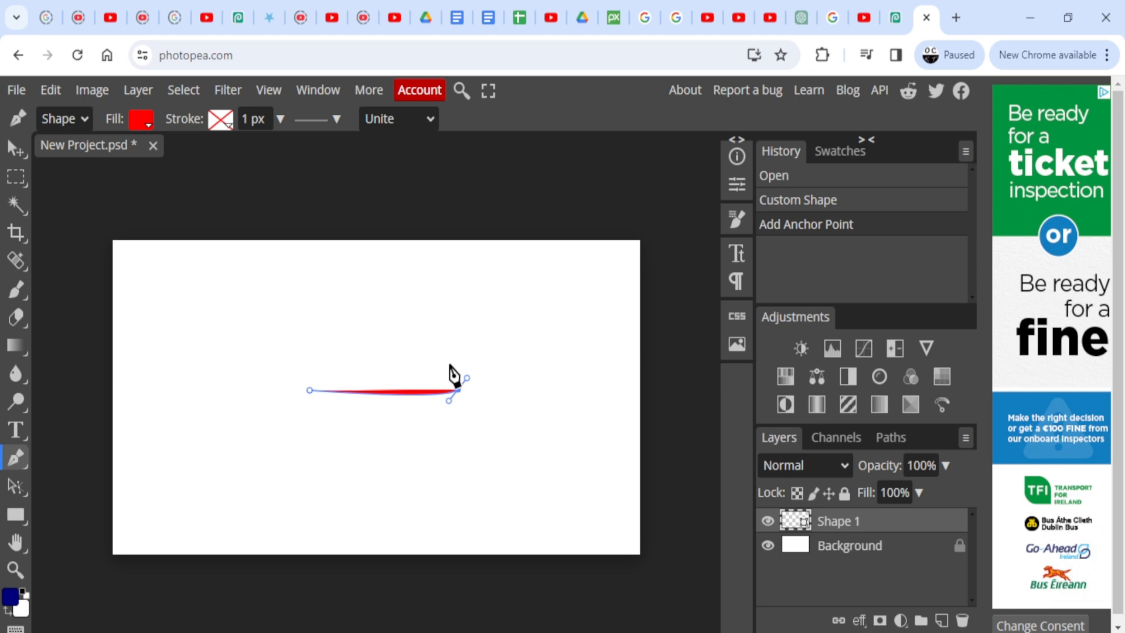
pyautogui.moveTo(312, 359)
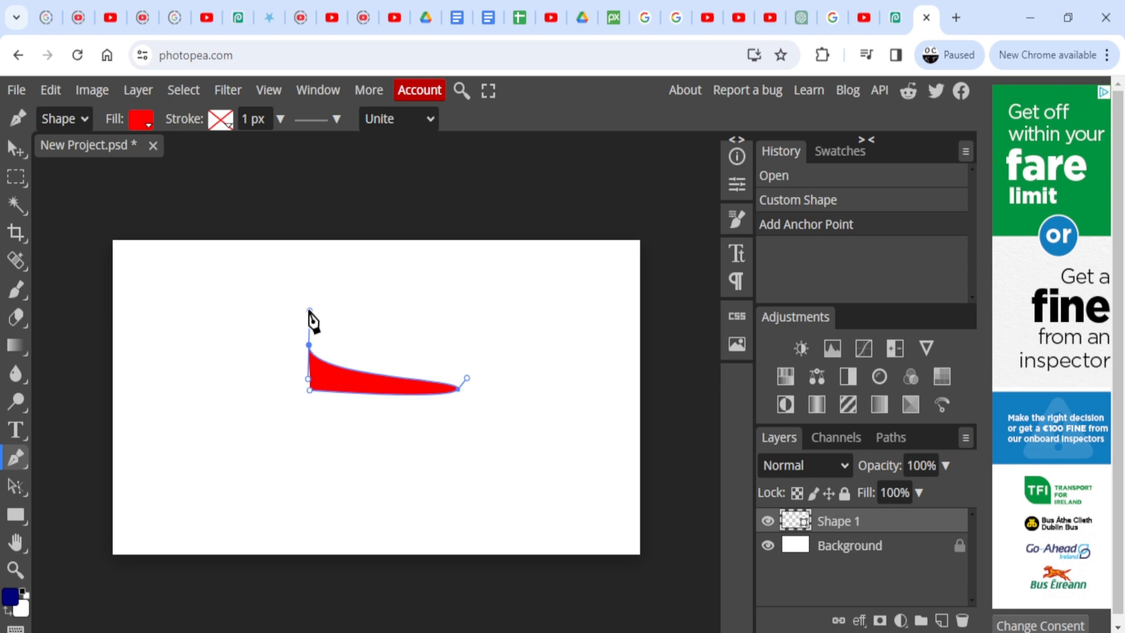
pyautogui.click(361, 363)
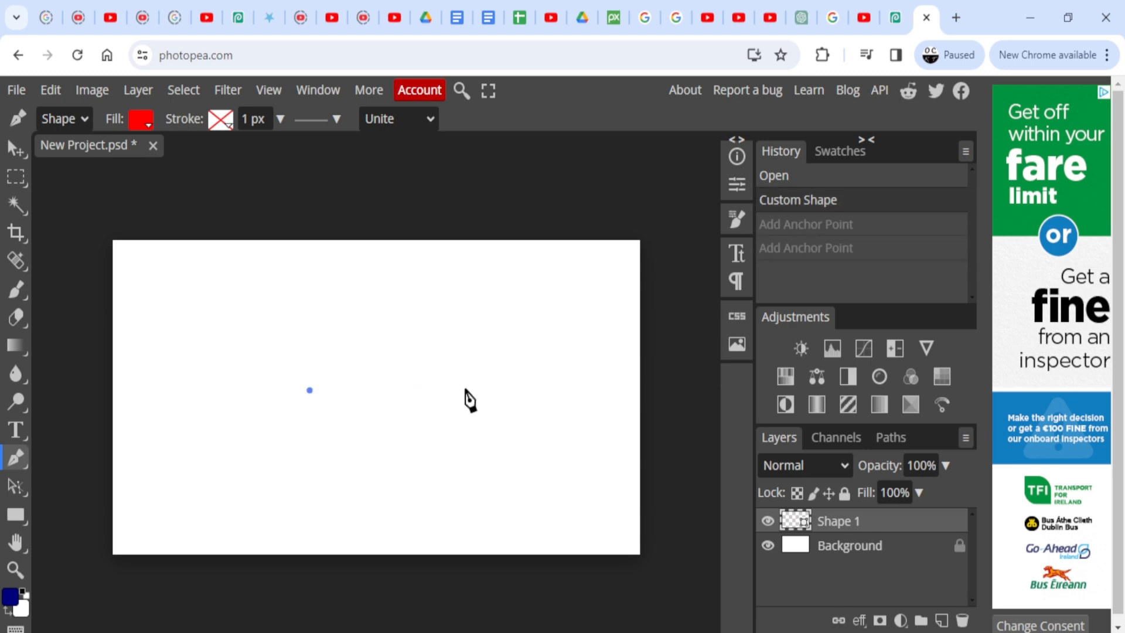
pyautogui.moveTo(309, 389); pyautogui.dragTo(467, 386)
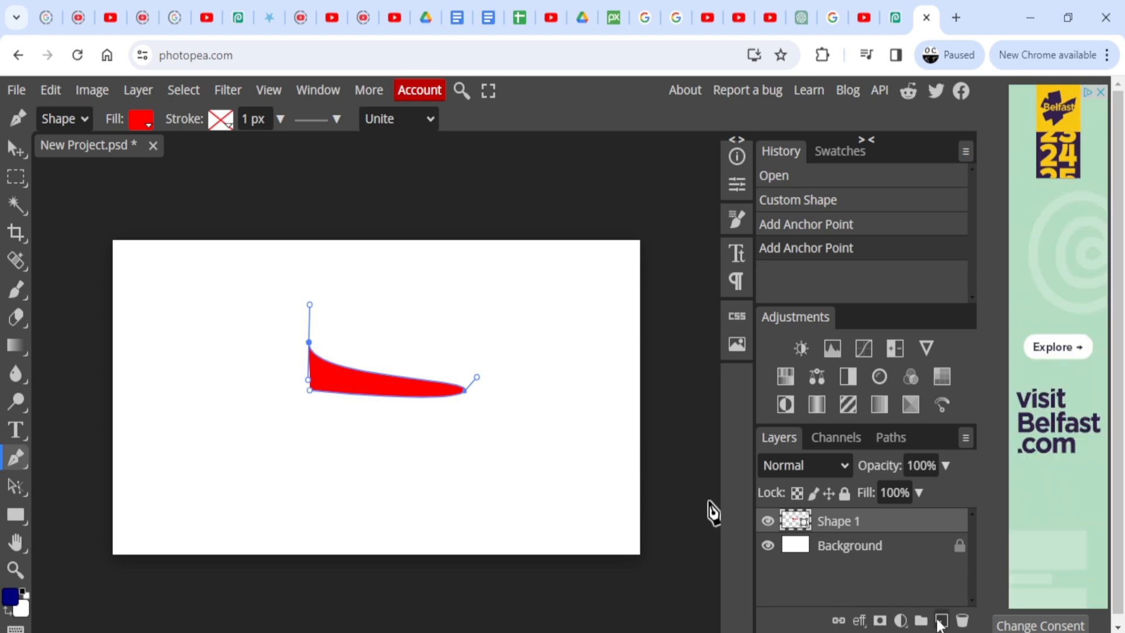
# - Add a new layer above the tail and begin the arrowhead path beside its left end
pyautogui.click(943, 621)
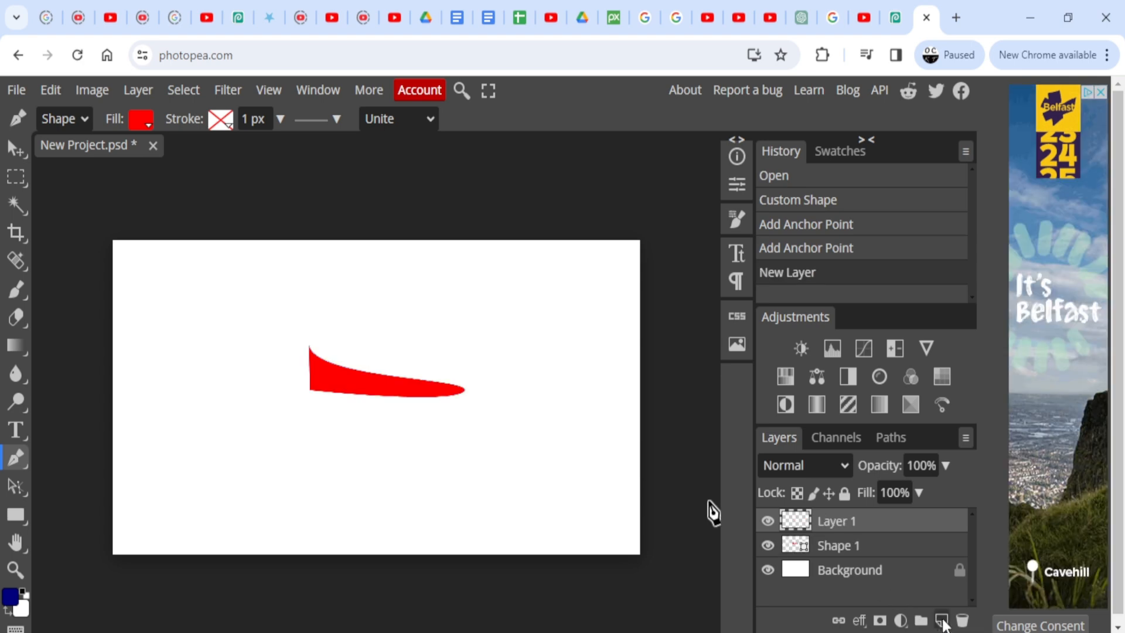
pyautogui.click(837, 545)
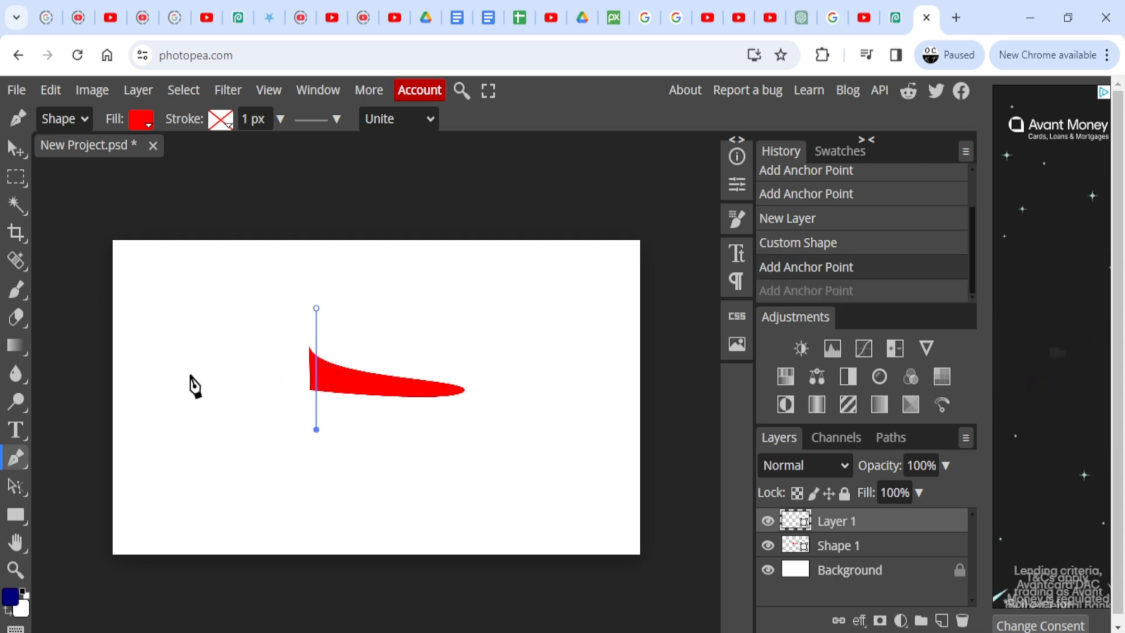
pyautogui.moveTo(277, 389)
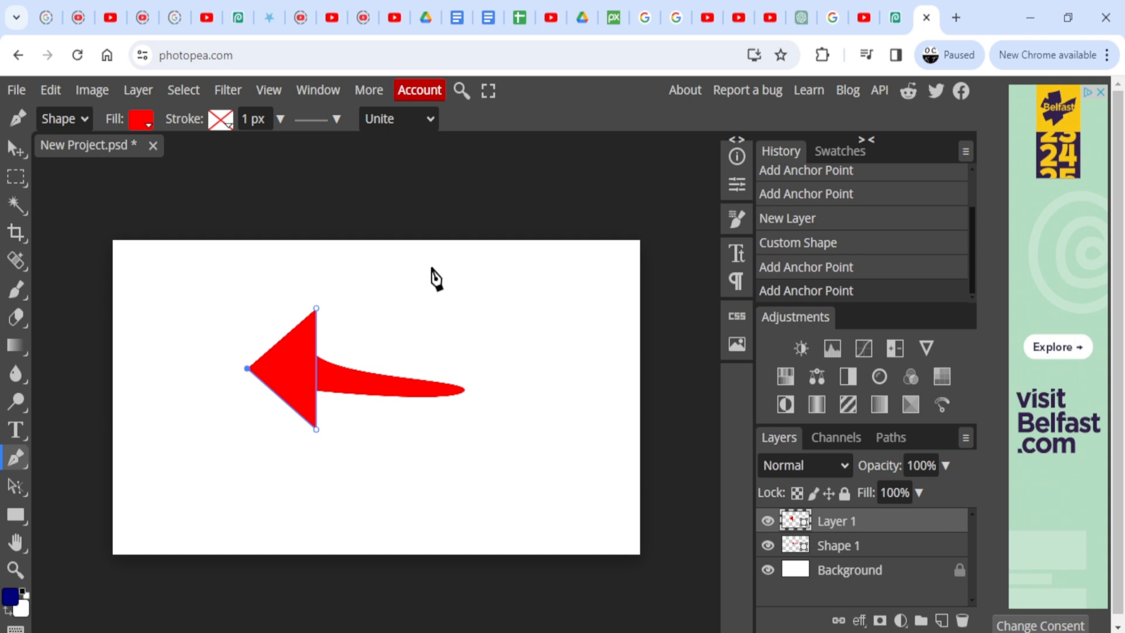
pyautogui.moveTo(700, 388)
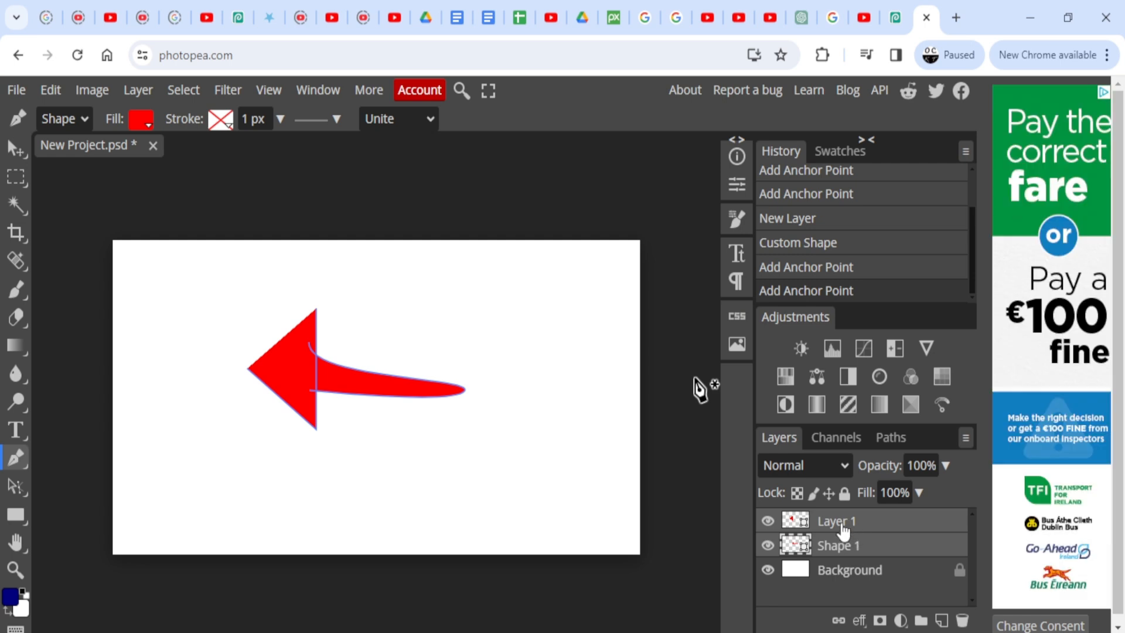
# - Merge the head and tail layers and rotate the arrow to point up and right
pyautogui.rightClick(836, 520)
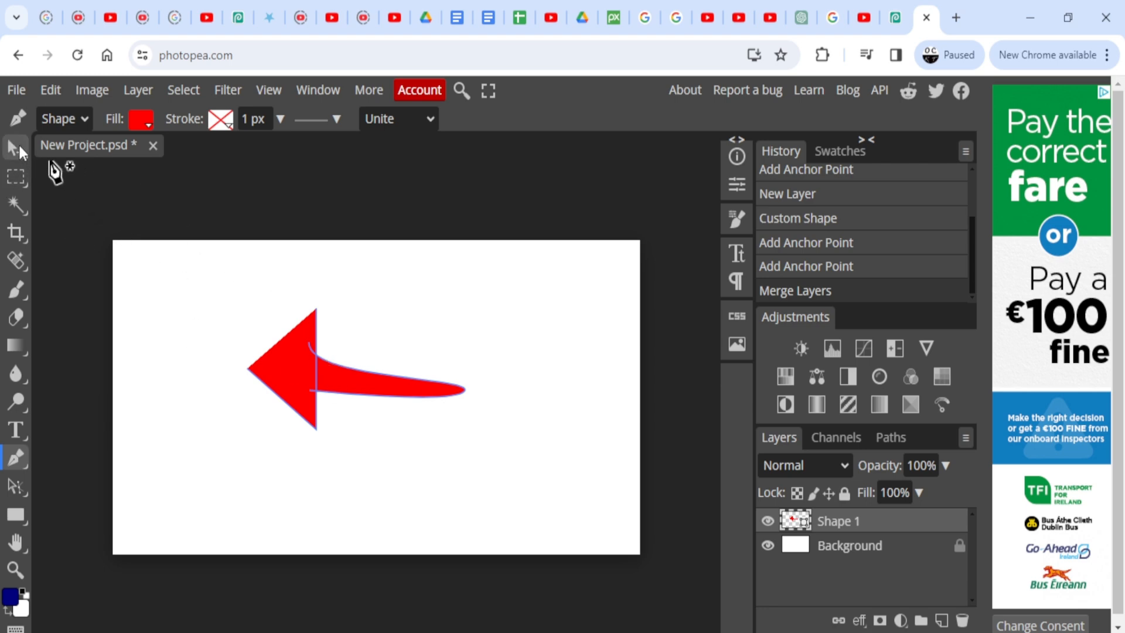
pyautogui.click(11, 147)
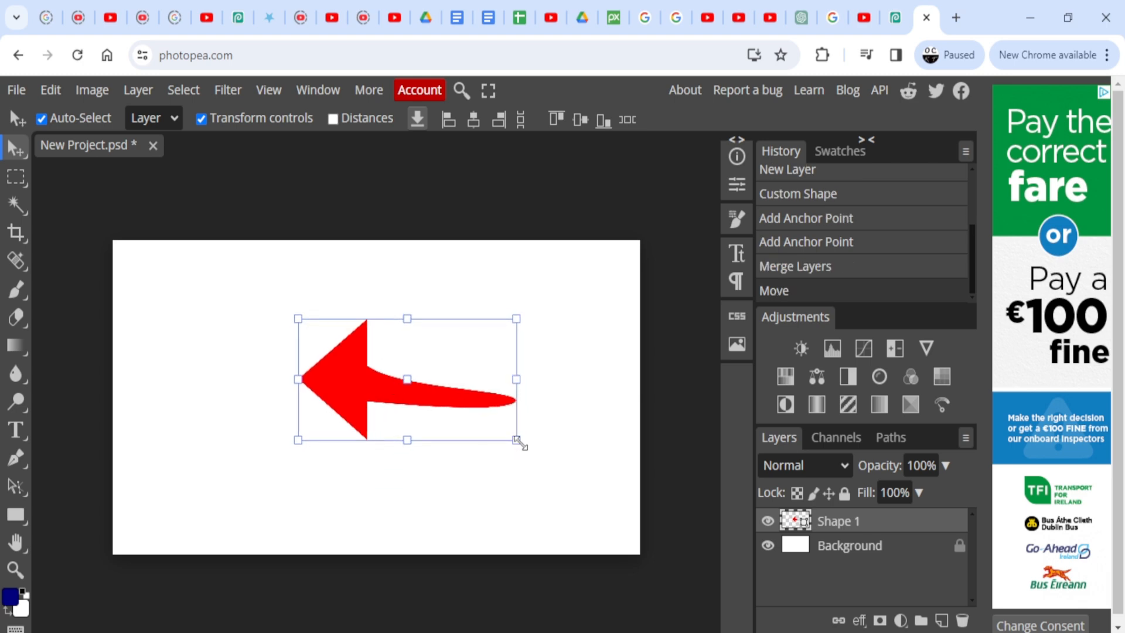
pyautogui.moveTo(522, 442); pyautogui.dragTo(510, 437)
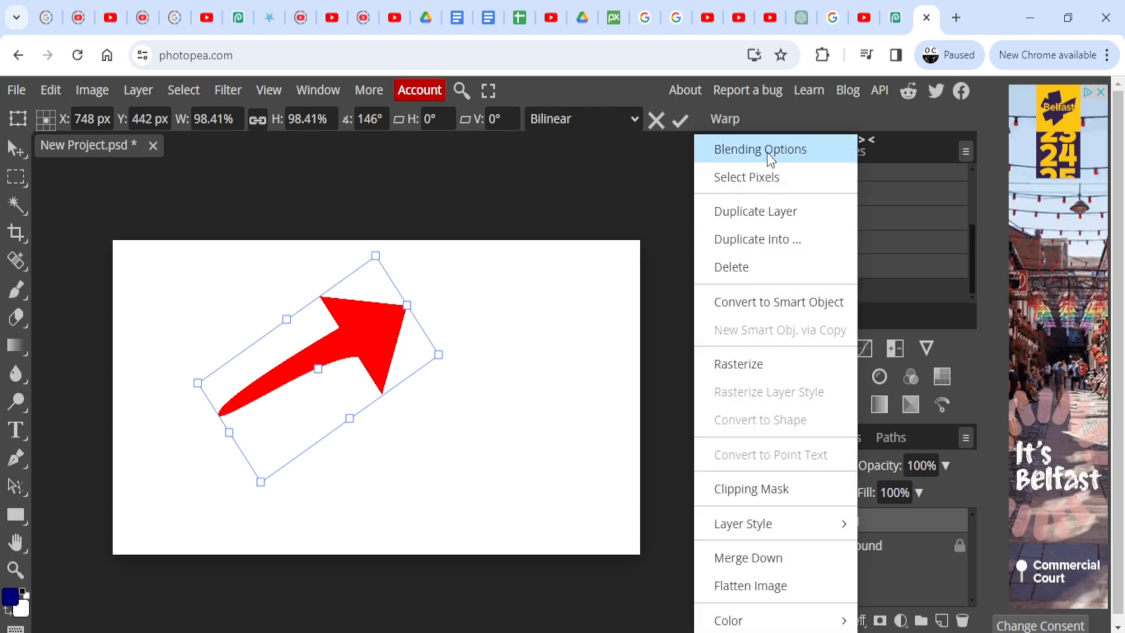
# - Give the arrow a black Stroke layer style of 20 px size and apply it
pyautogui.click(760, 148)
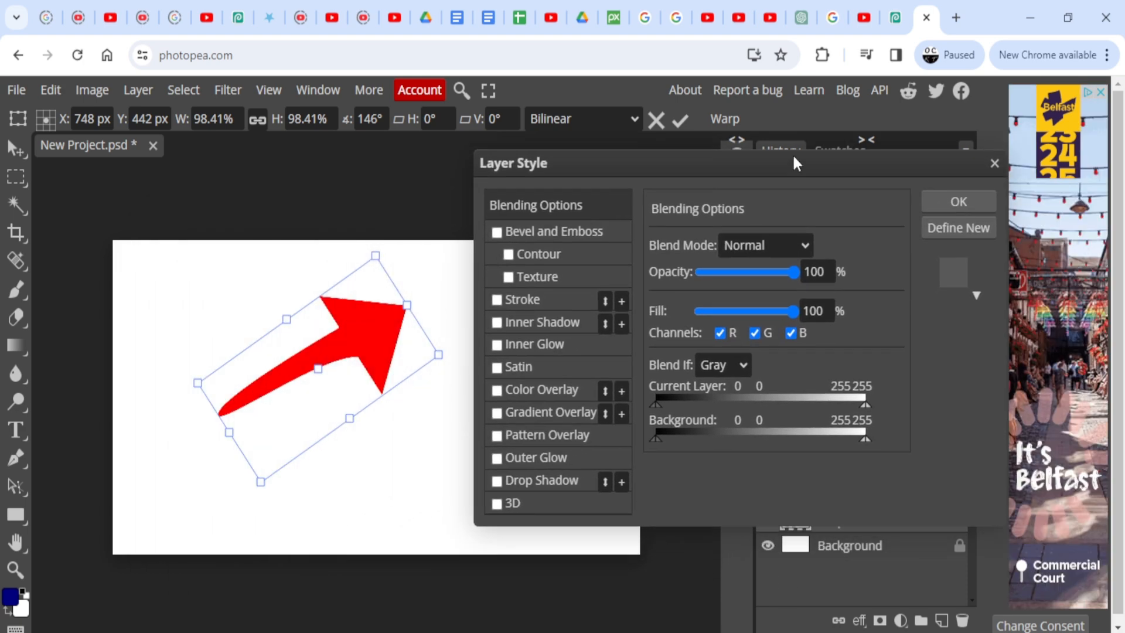
pyautogui.moveTo(795, 162); pyautogui.dragTo(865, 137)
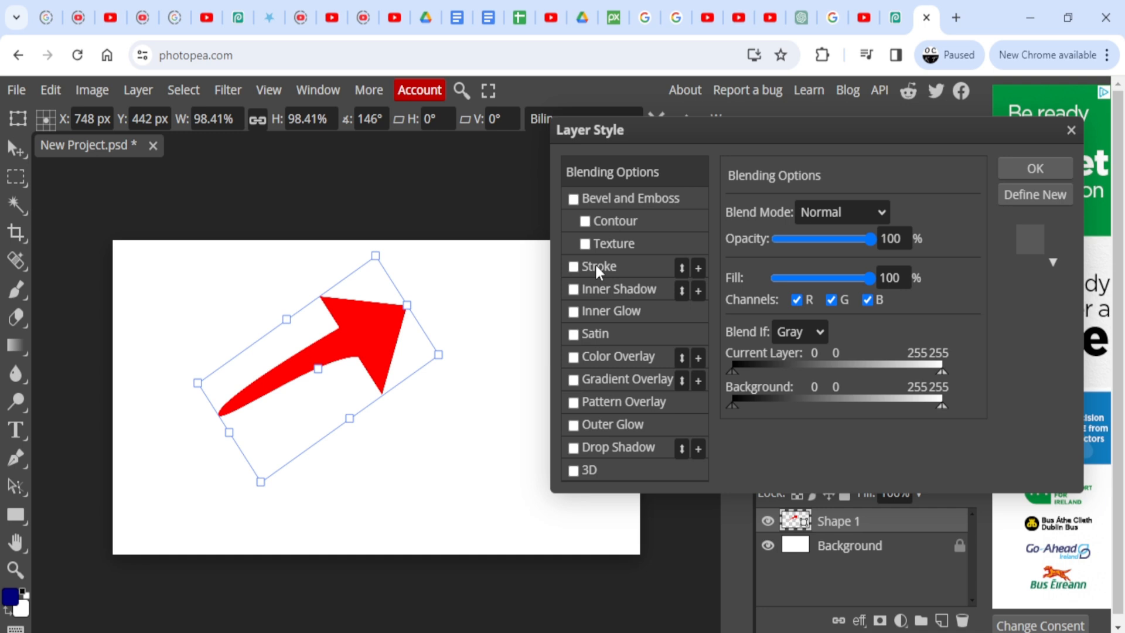
pyautogui.click(573, 266)
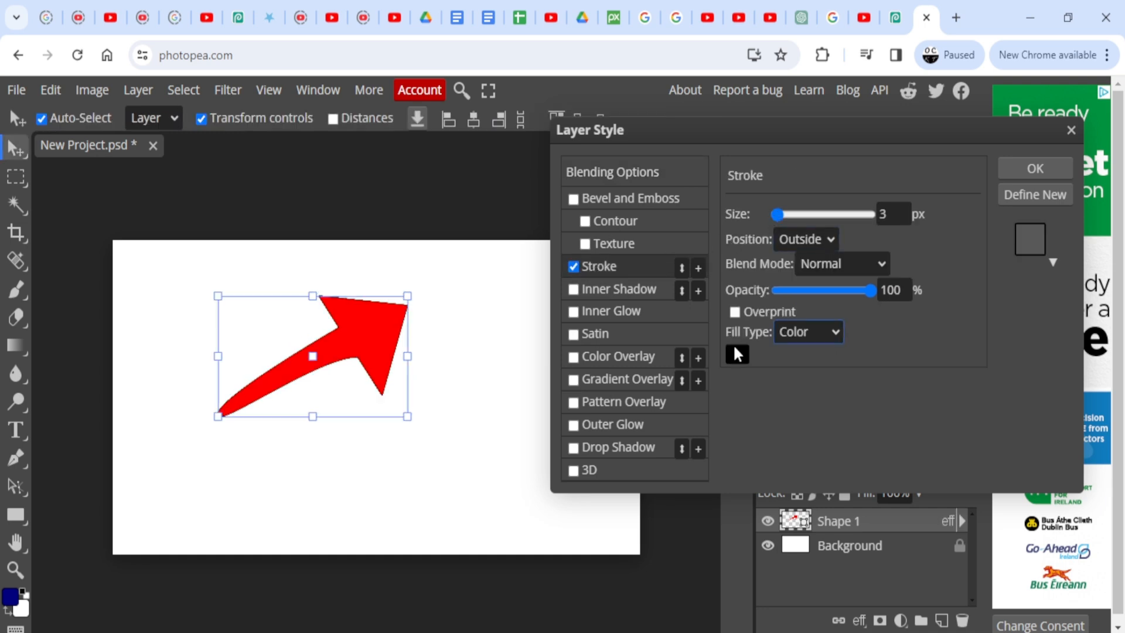
pyautogui.click(736, 354)
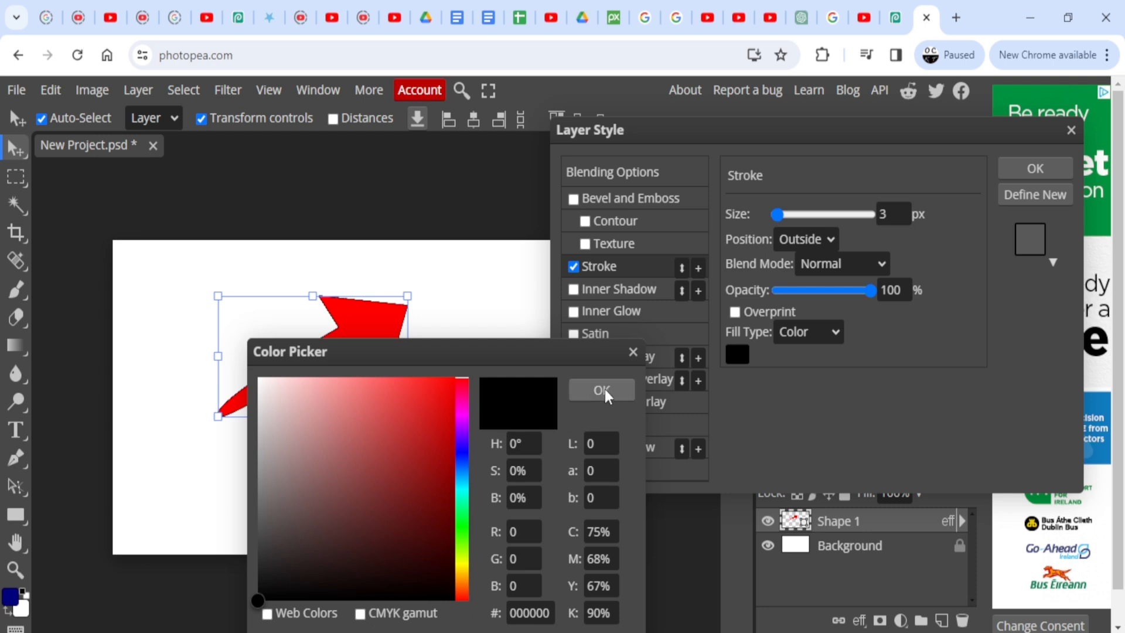
pyautogui.moveTo(777, 214); pyautogui.dragTo(789, 215)
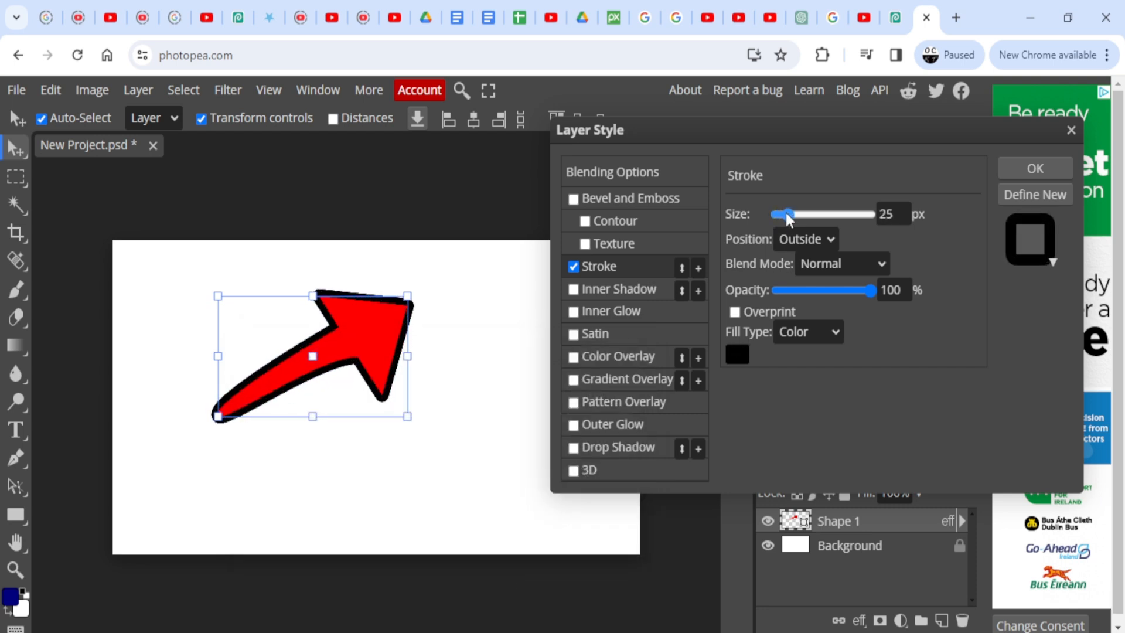
pyautogui.moveTo(788, 213); pyautogui.dragTo(818, 213)
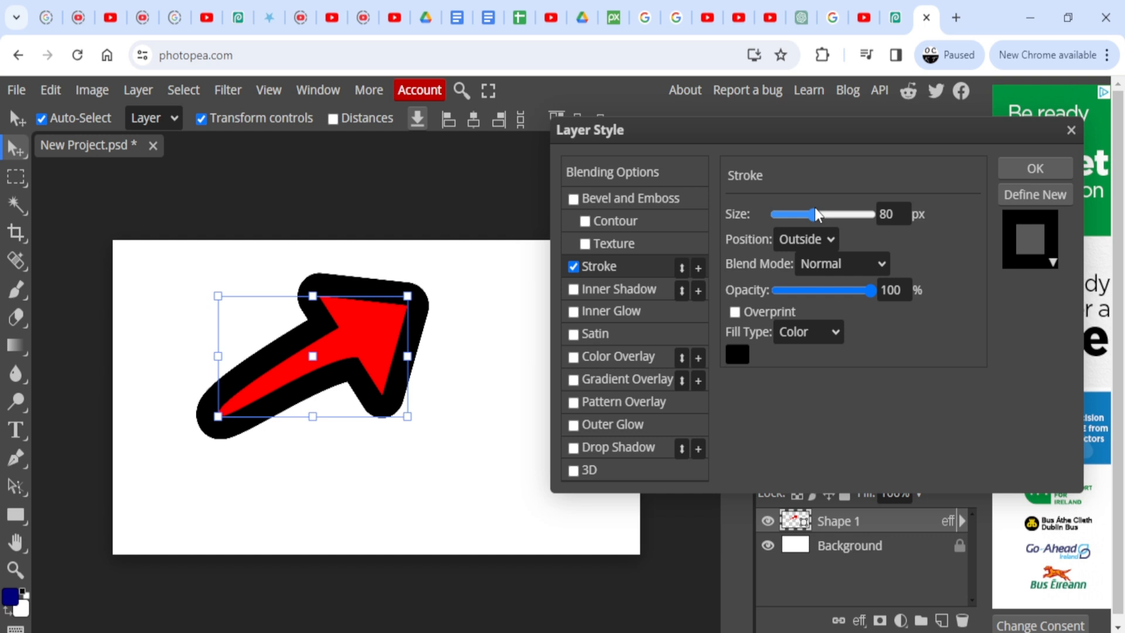
pyautogui.moveTo(817, 214); pyautogui.dragTo(781, 214)
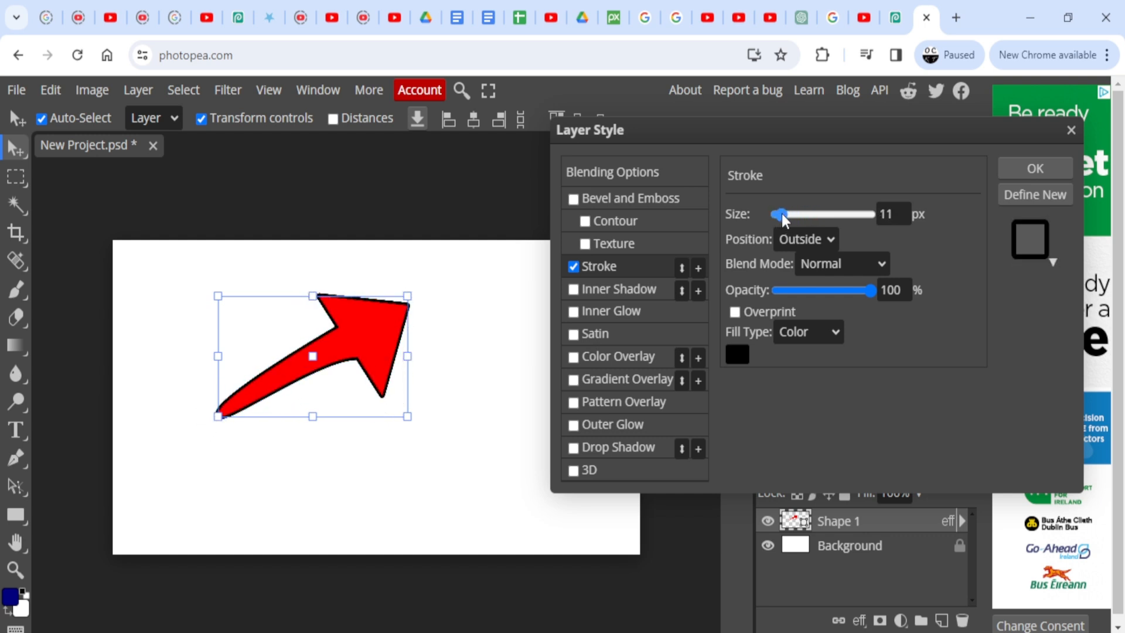
pyautogui.moveTo(780, 214); pyautogui.dragTo(811, 215)
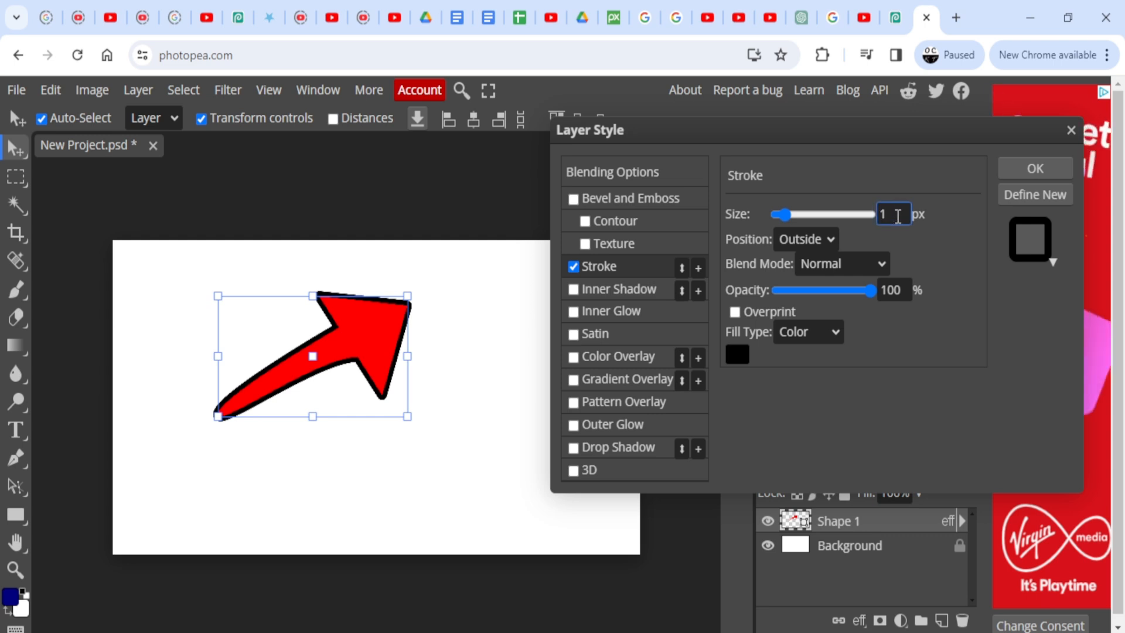
pyautogui.write('20')
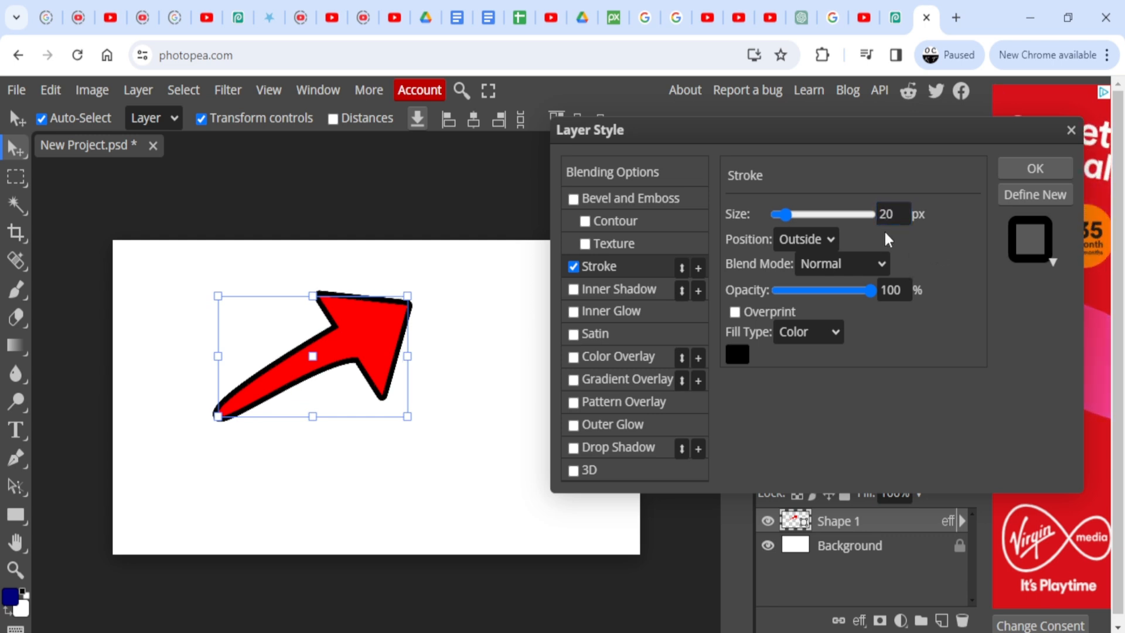
pyautogui.click(1033, 168)
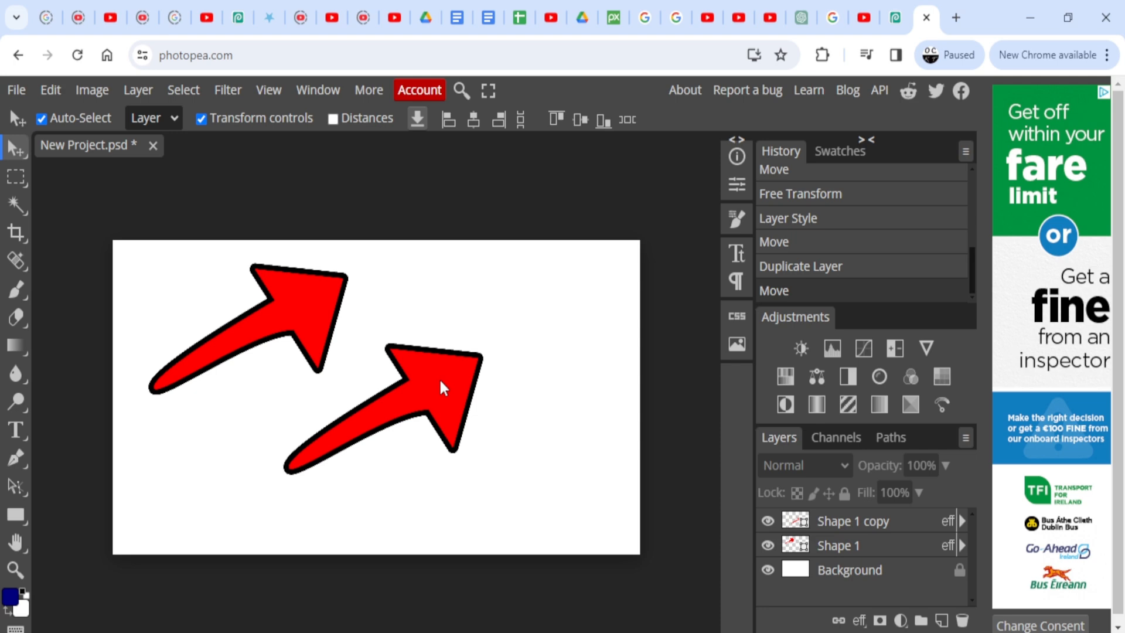
# - Select the Shape 1 copy layer and bring up its layer options menu
pyautogui.click(852, 520)
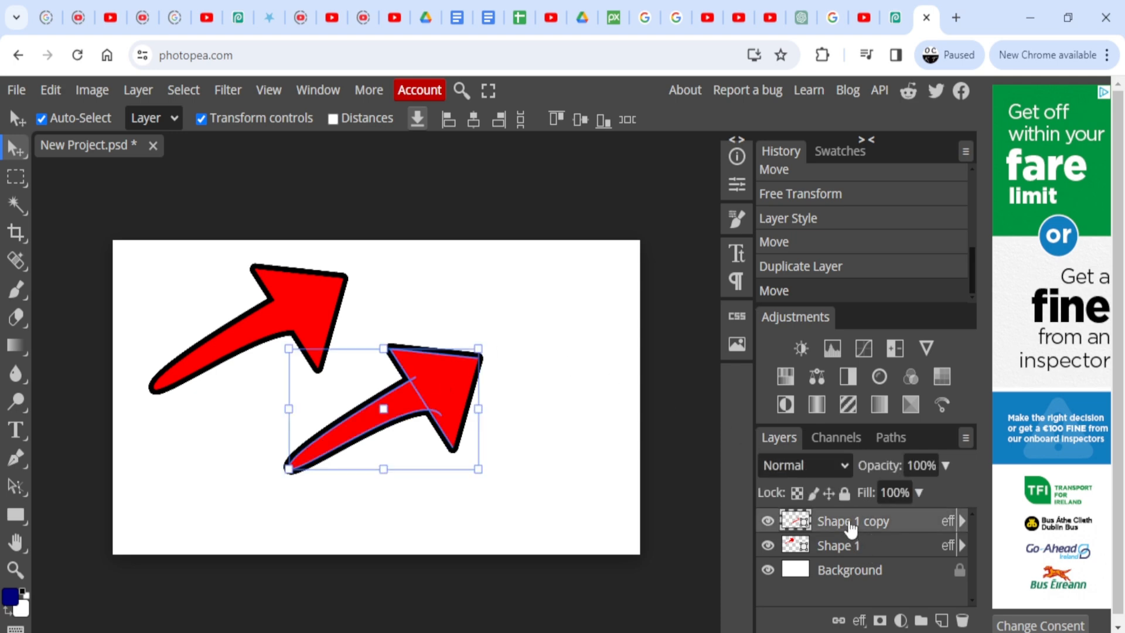
pyautogui.rightClick(852, 520)
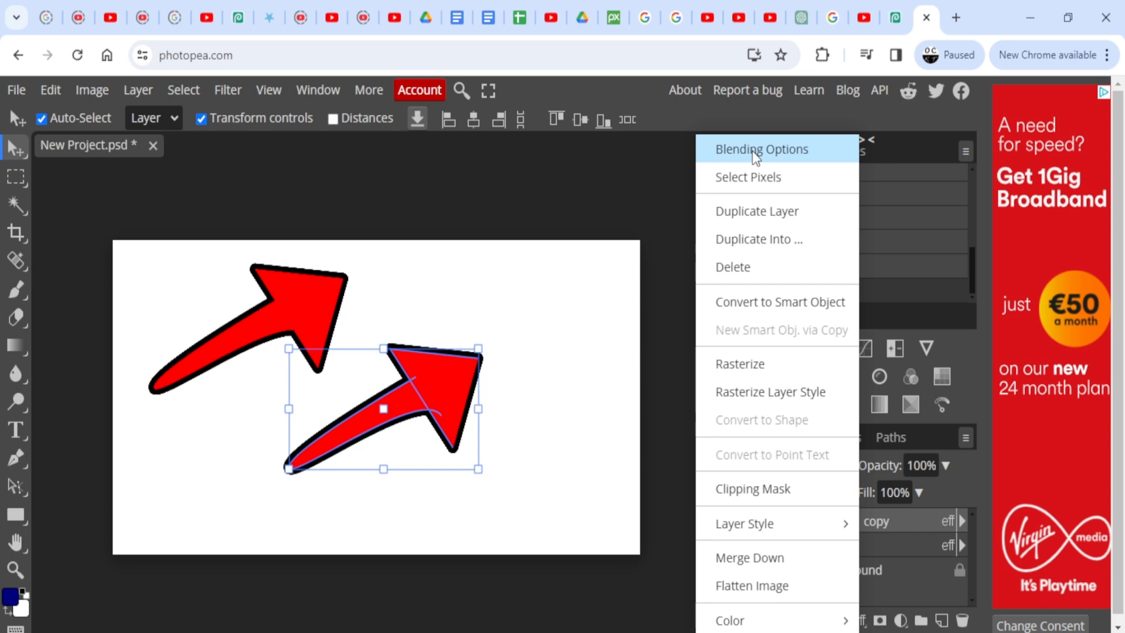
# - Add a Drop Shadow to the copied arrow and tune its opacity, direction and distance
pyautogui.click(762, 149)
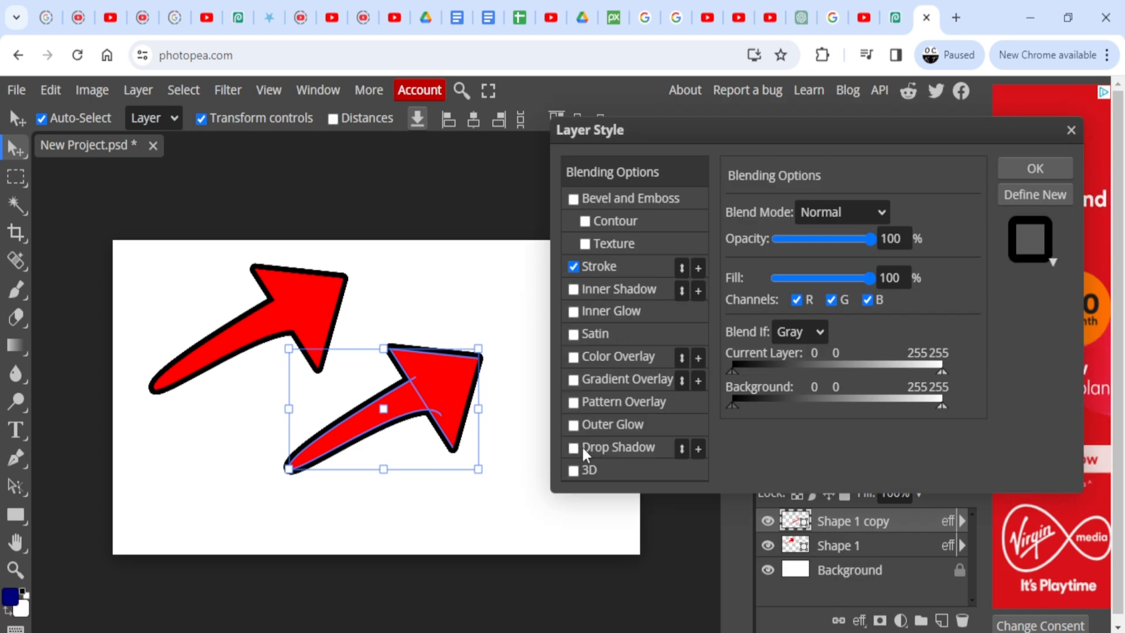
pyautogui.click(573, 447)
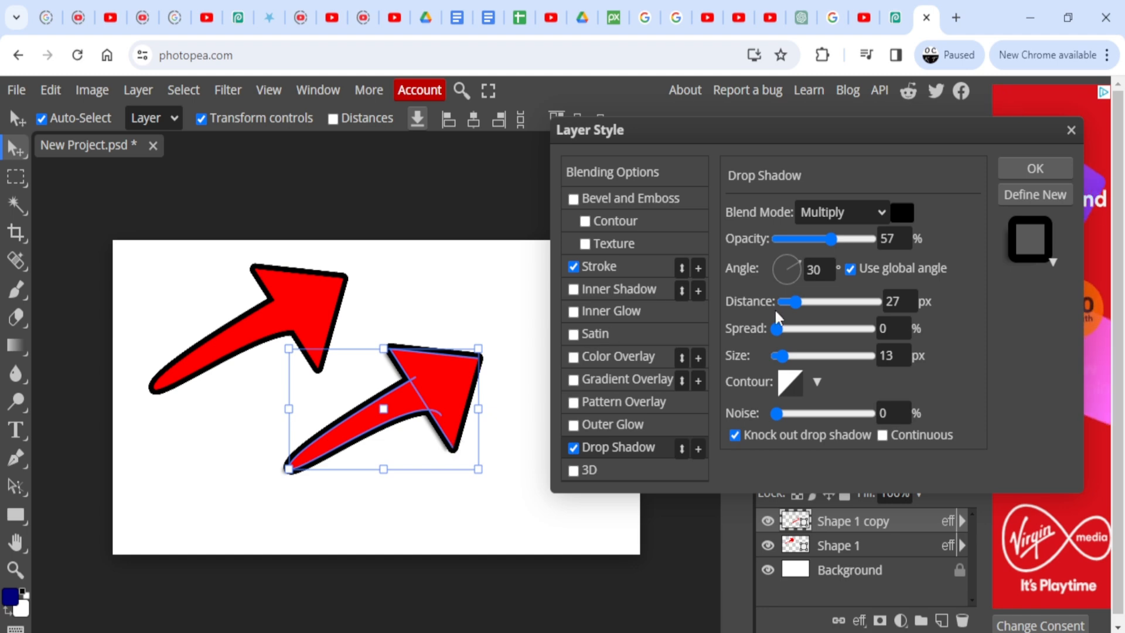
pyautogui.moveTo(815, 239); pyautogui.dragTo(854, 239)
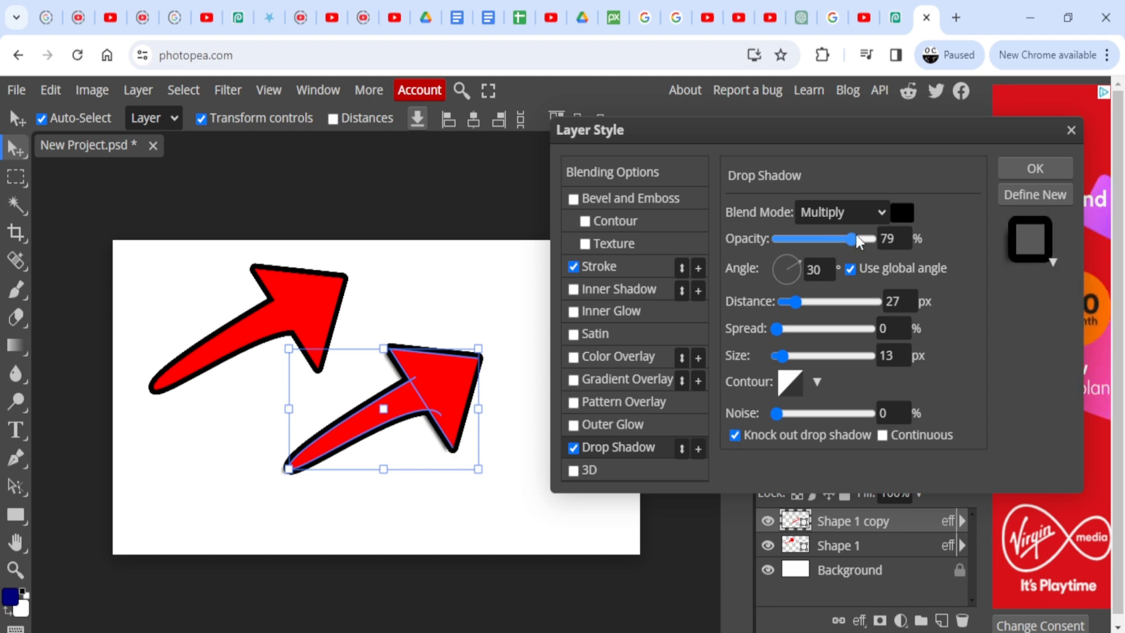
pyautogui.moveTo(852, 238); pyautogui.dragTo(864, 238)
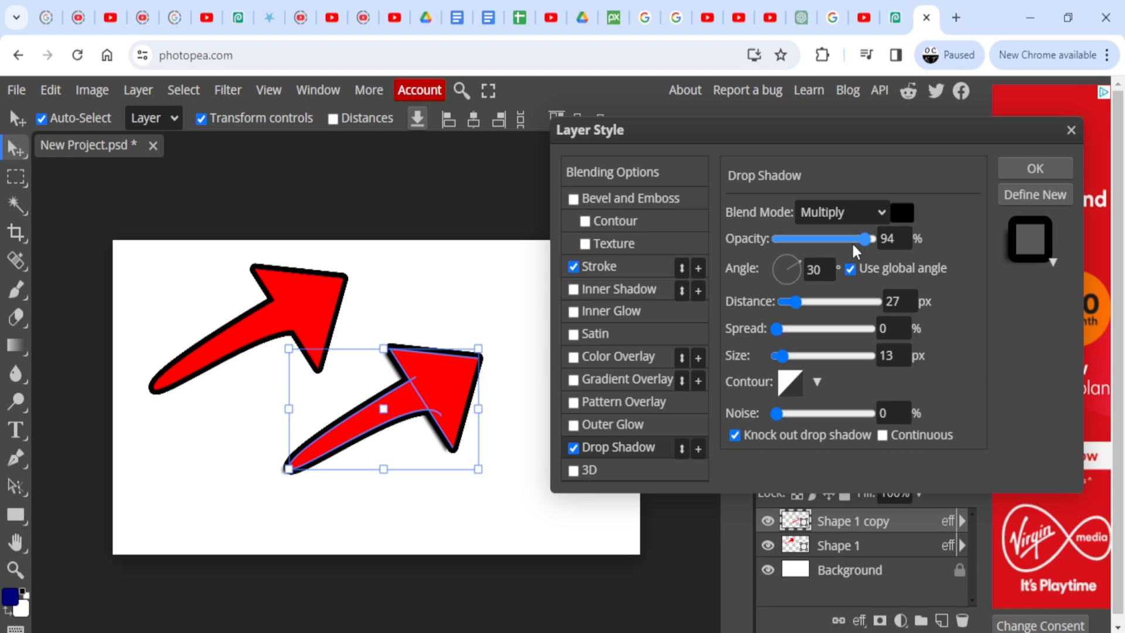
pyautogui.moveTo(861, 238); pyautogui.dragTo(851, 238)
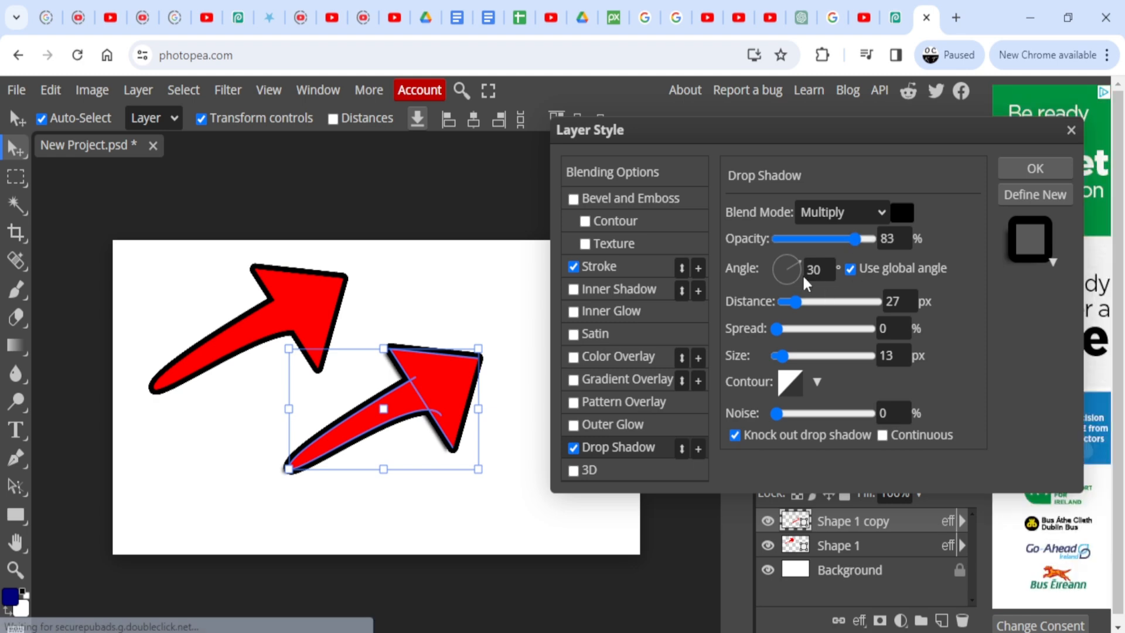
pyautogui.moveTo(788, 261); pyautogui.dragTo(794, 264)
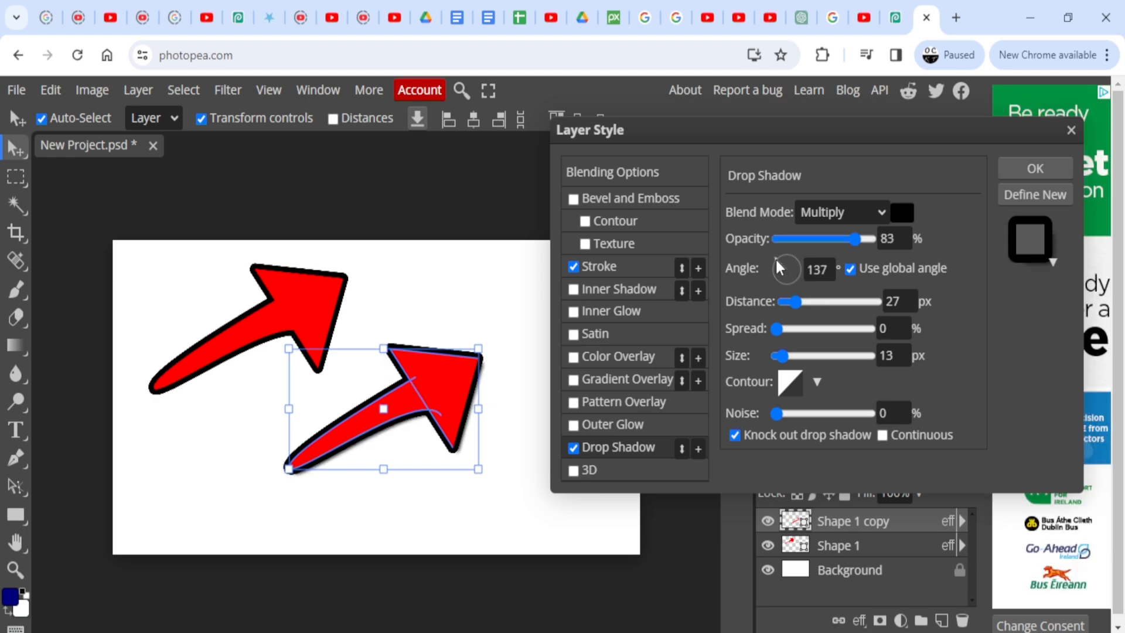
pyautogui.moveTo(788, 270); pyautogui.dragTo(778, 277)
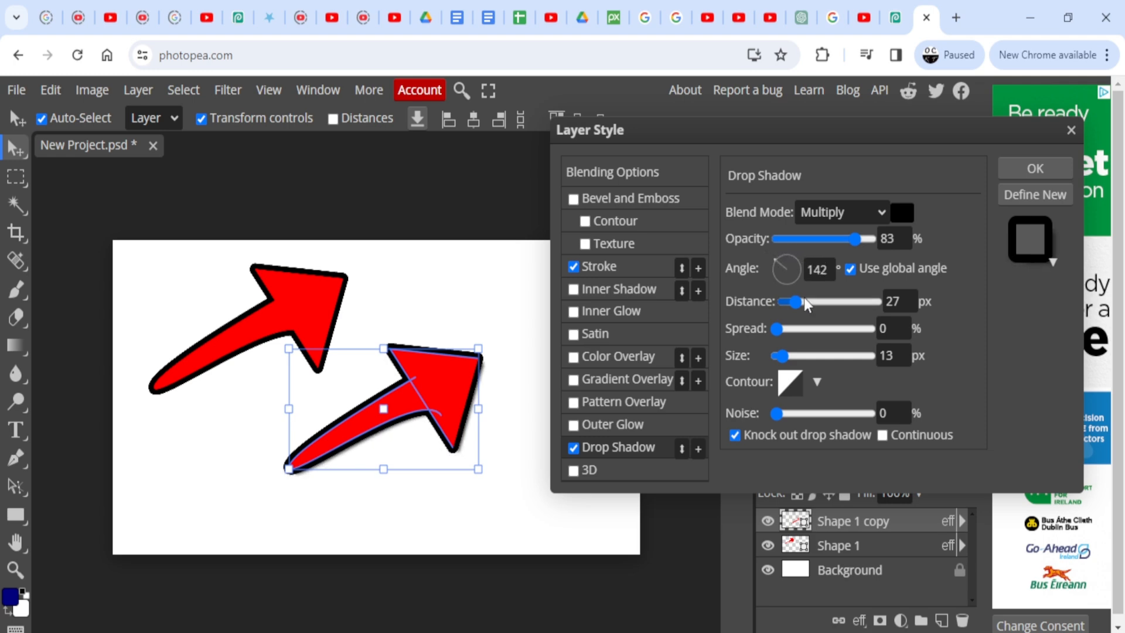
pyautogui.moveTo(811, 301); pyautogui.dragTo(793, 301)
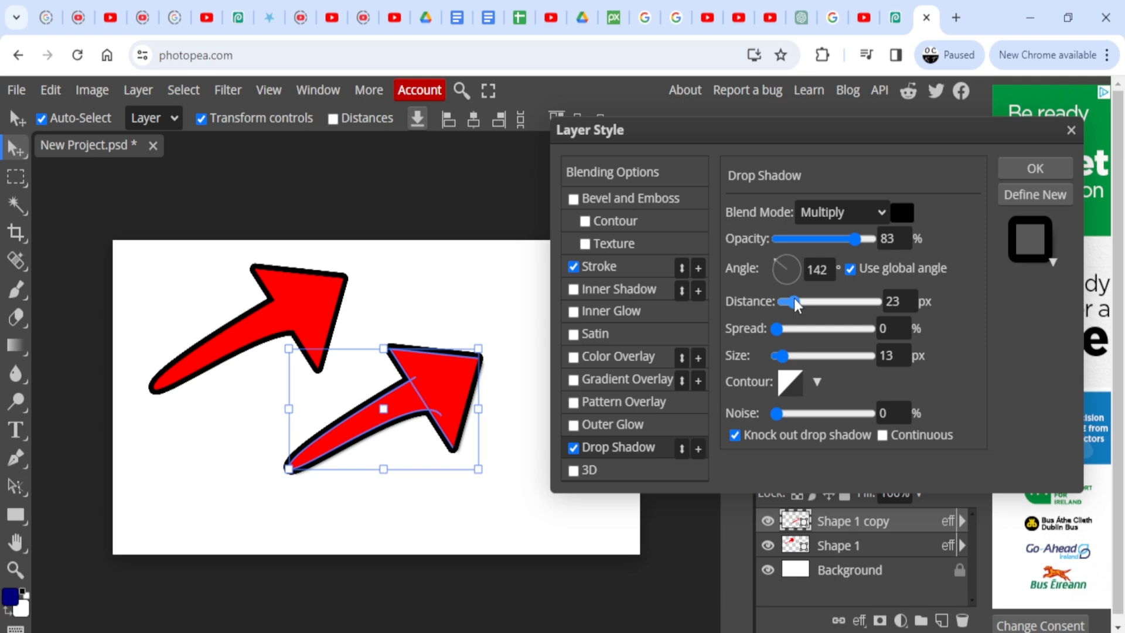
pyautogui.moveTo(792, 302); pyautogui.dragTo(802, 301)
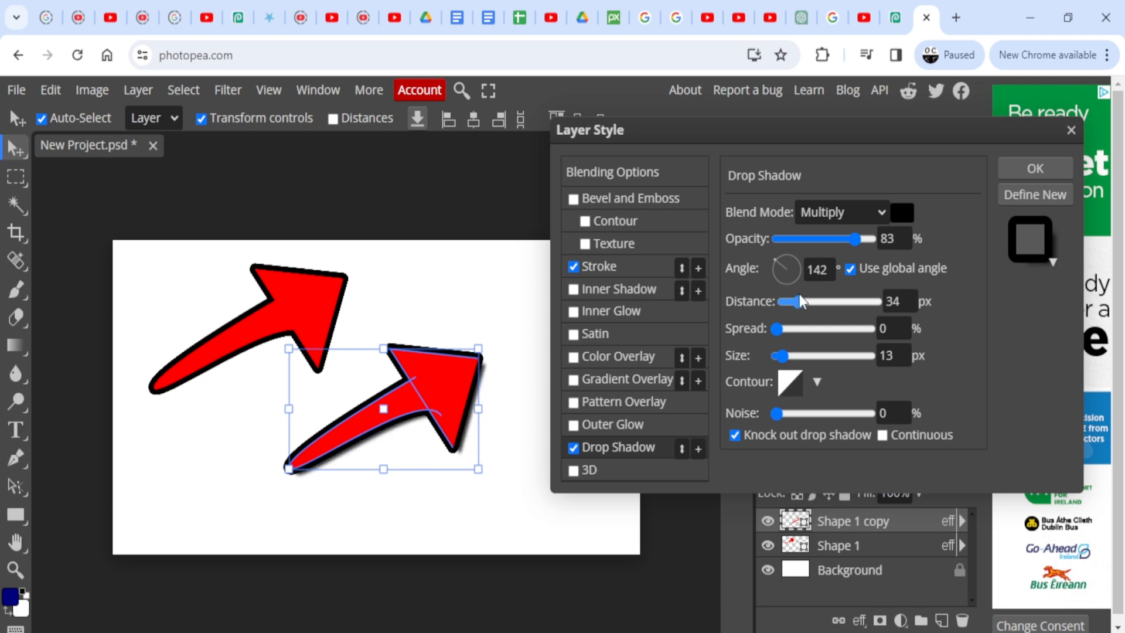
# - Adjust the shadow's spread and soften it, settling the size at 42 px
pyautogui.moveTo(778, 328); pyautogui.dragTo(821, 328)
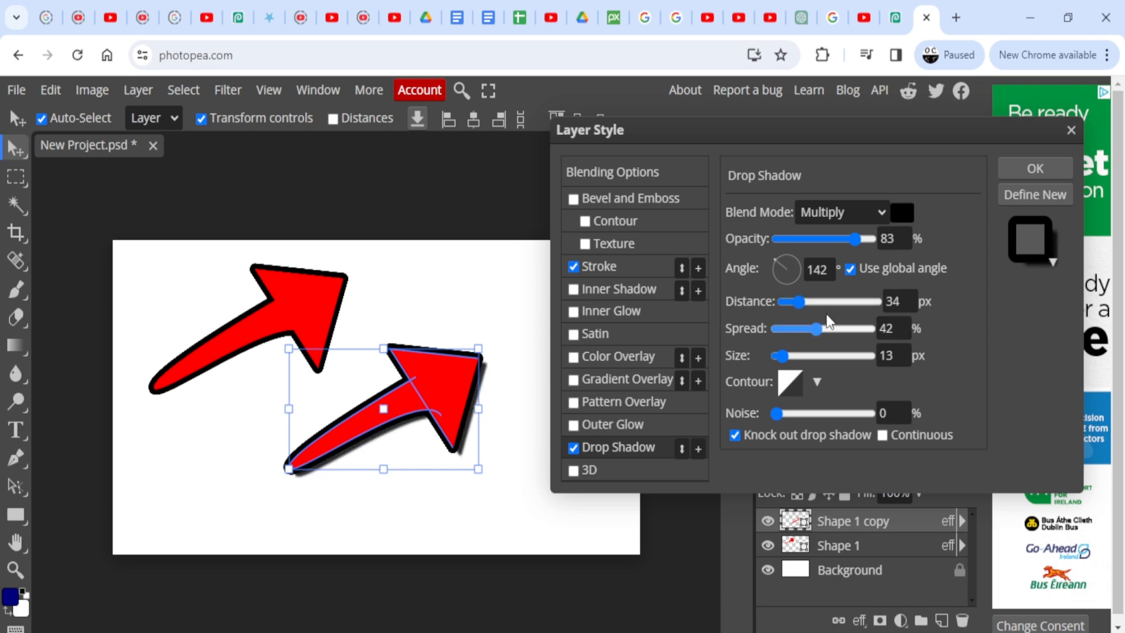
pyautogui.moveTo(820, 328); pyautogui.dragTo(839, 328)
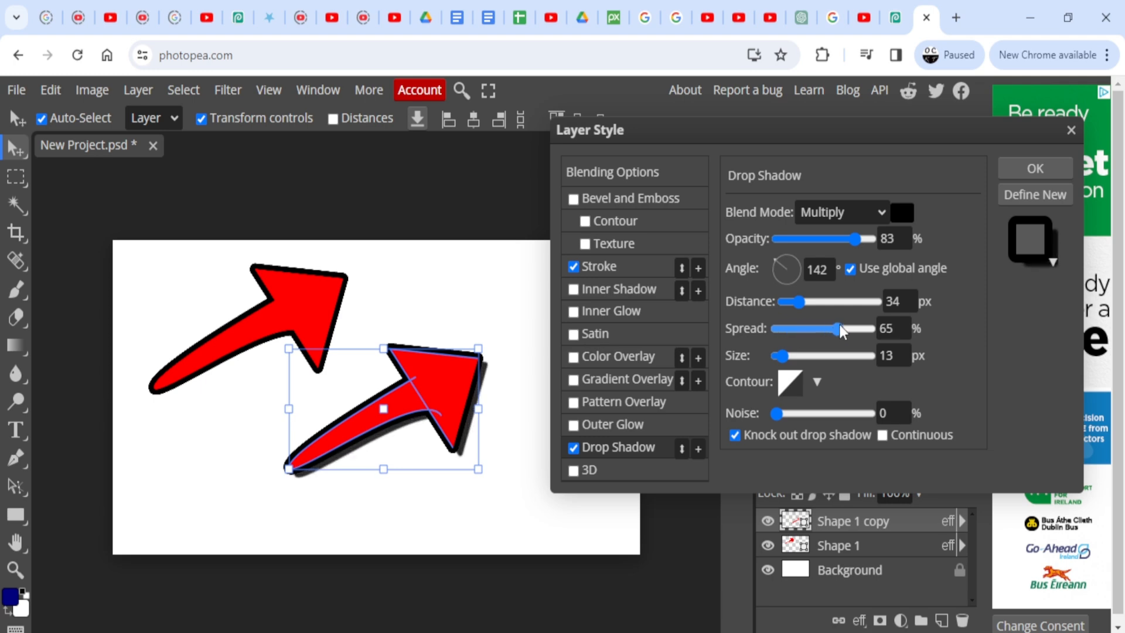
pyautogui.moveTo(842, 328); pyautogui.dragTo(801, 328)
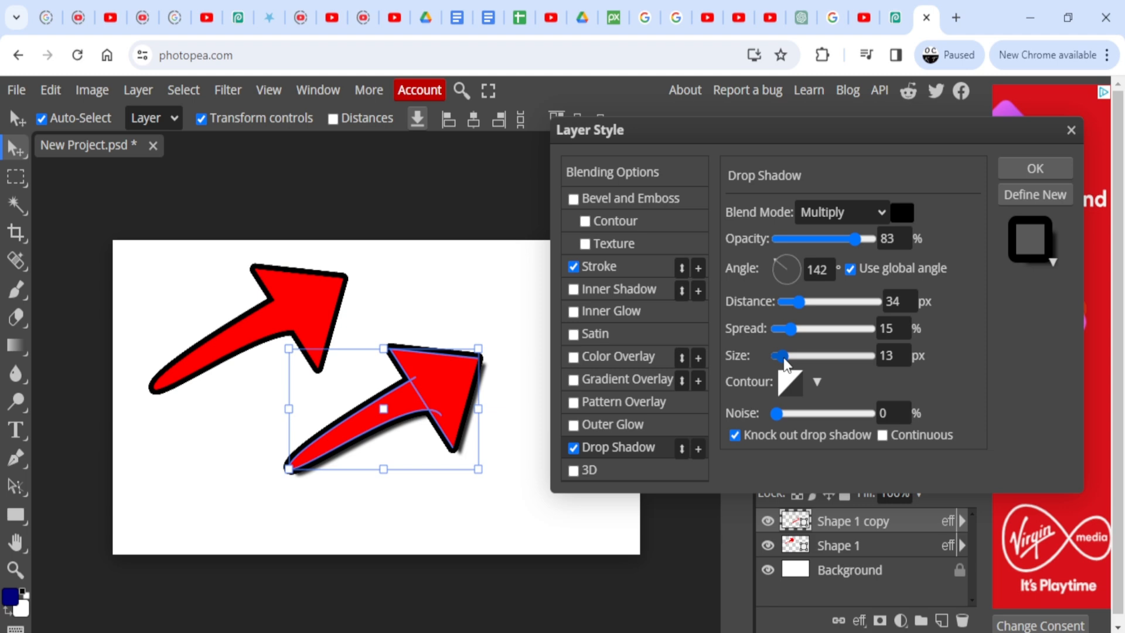
pyautogui.moveTo(778, 356); pyautogui.dragTo(793, 356)
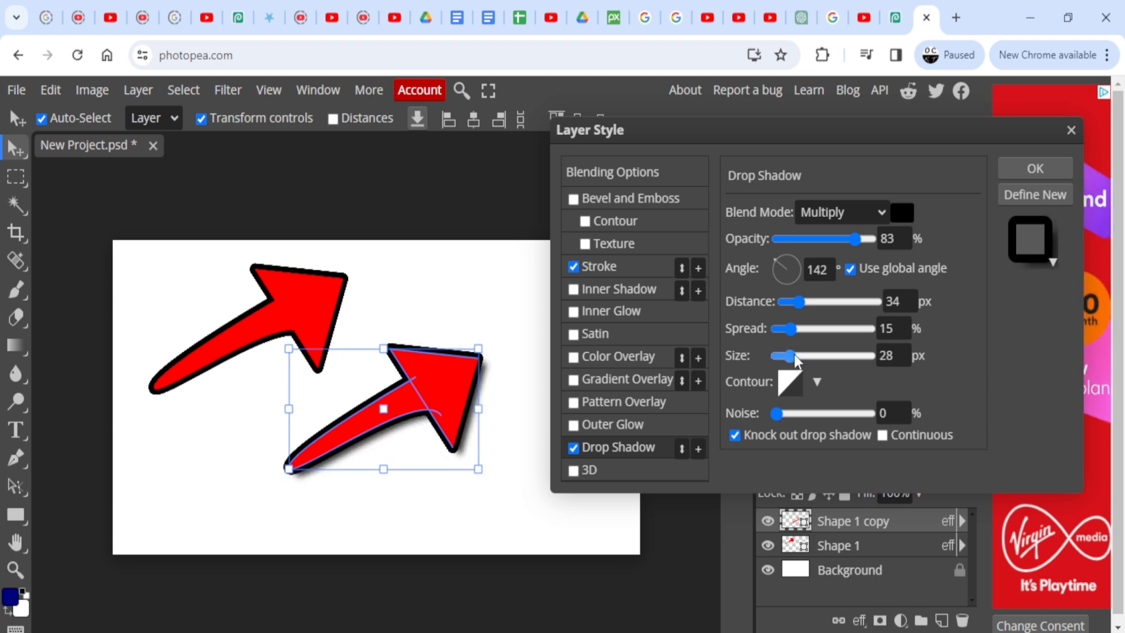
pyautogui.moveTo(788, 356); pyautogui.dragTo(800, 355)
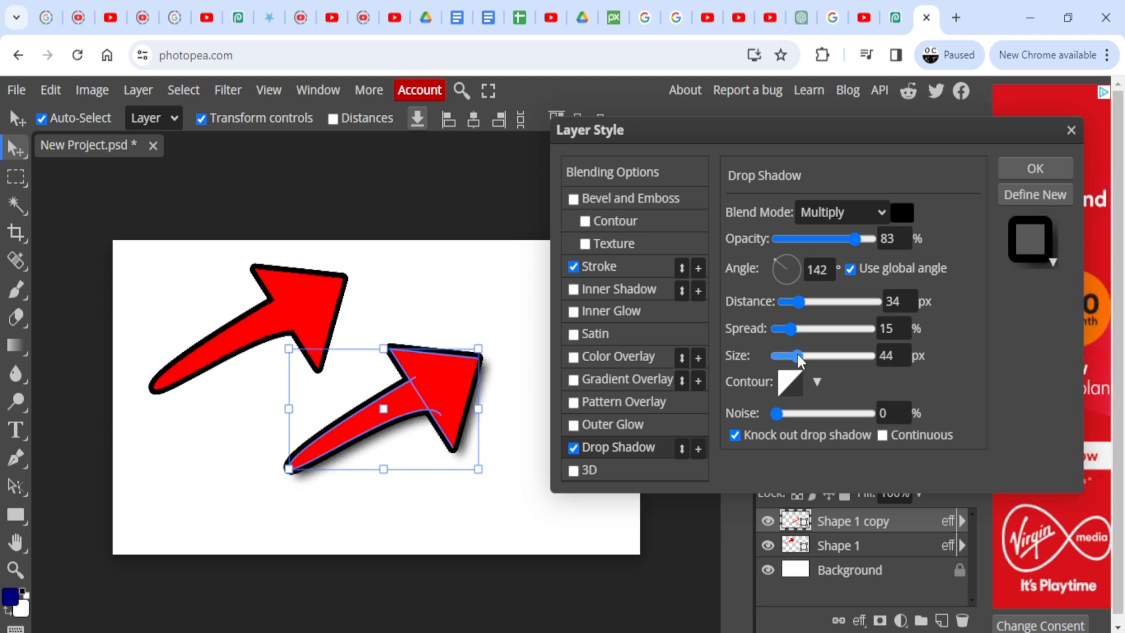
pyautogui.moveTo(800, 355); pyautogui.dragTo(791, 355)
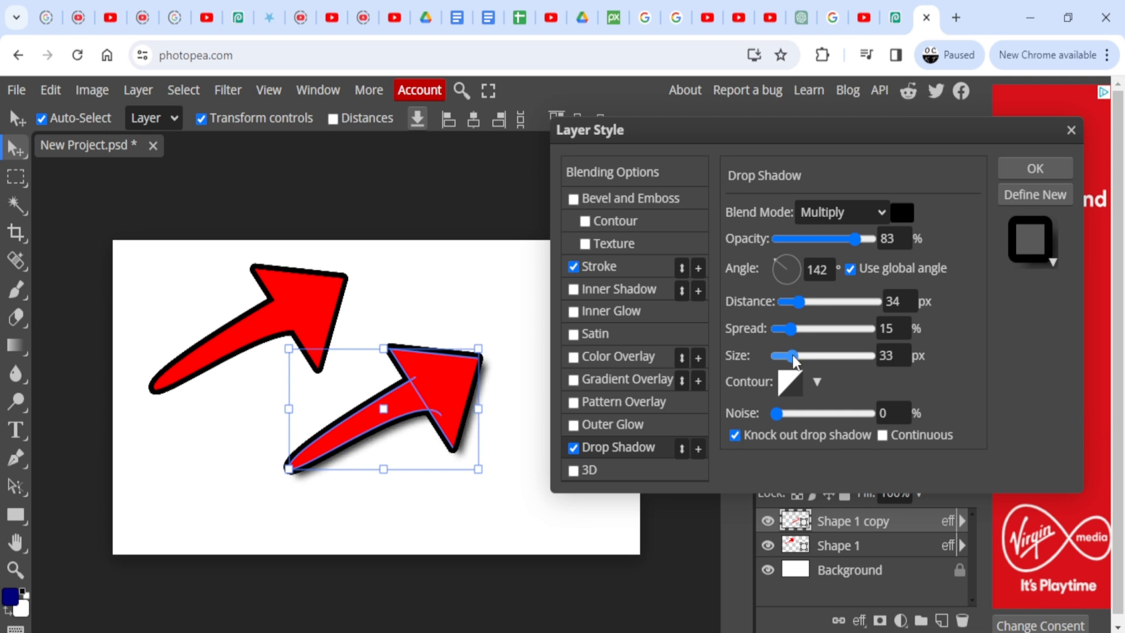
pyautogui.moveTo(777, 355); pyautogui.dragTo(797, 355)
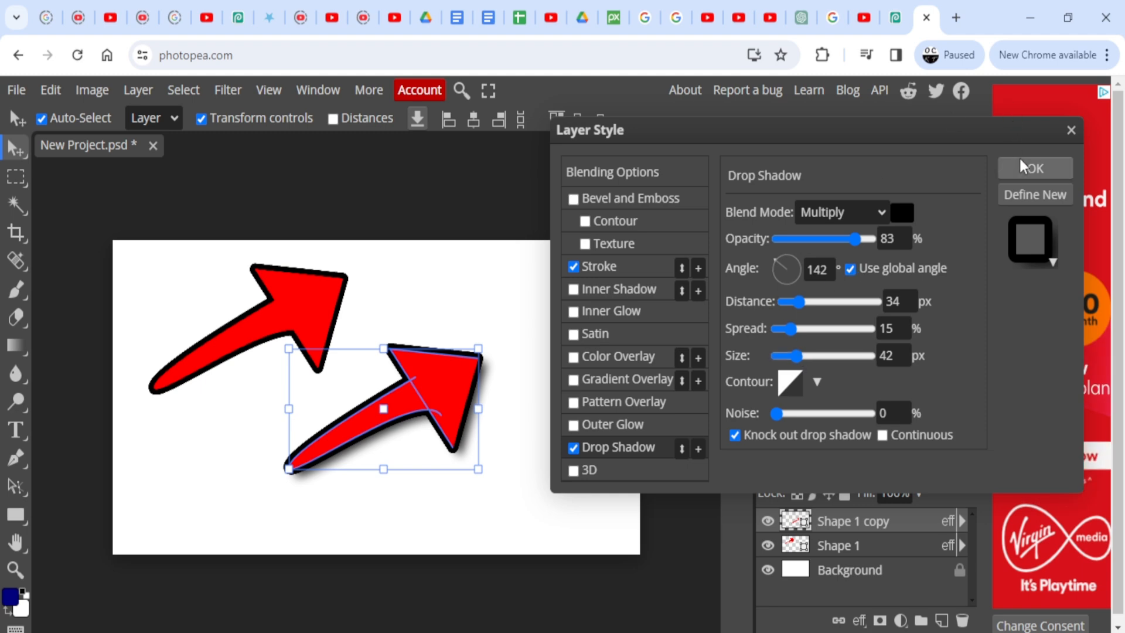
# - Confirm the drop shadow and reposition the second arrow toward the lower right
pyautogui.click(1034, 167)
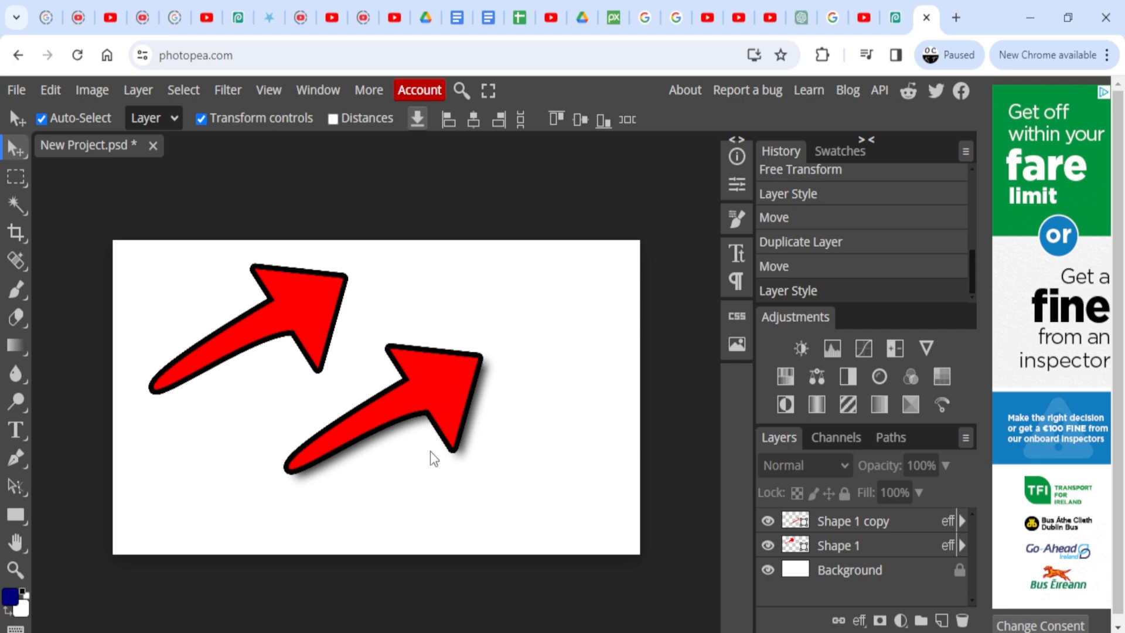
pyautogui.click(443, 392)
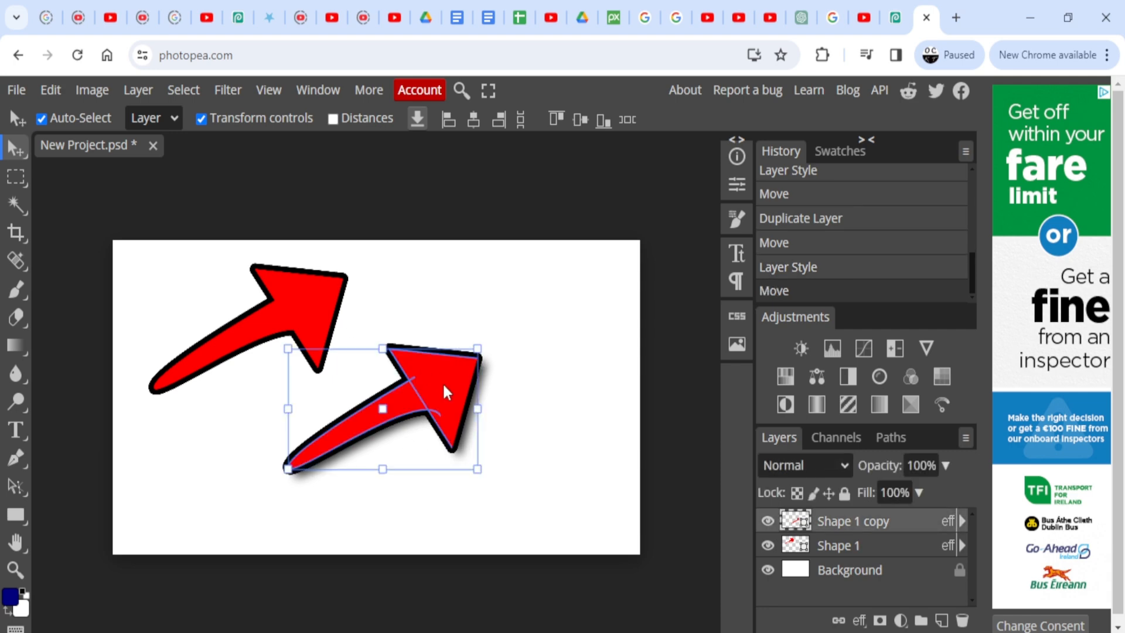
pyautogui.moveTo(445, 391); pyautogui.dragTo(536, 442)
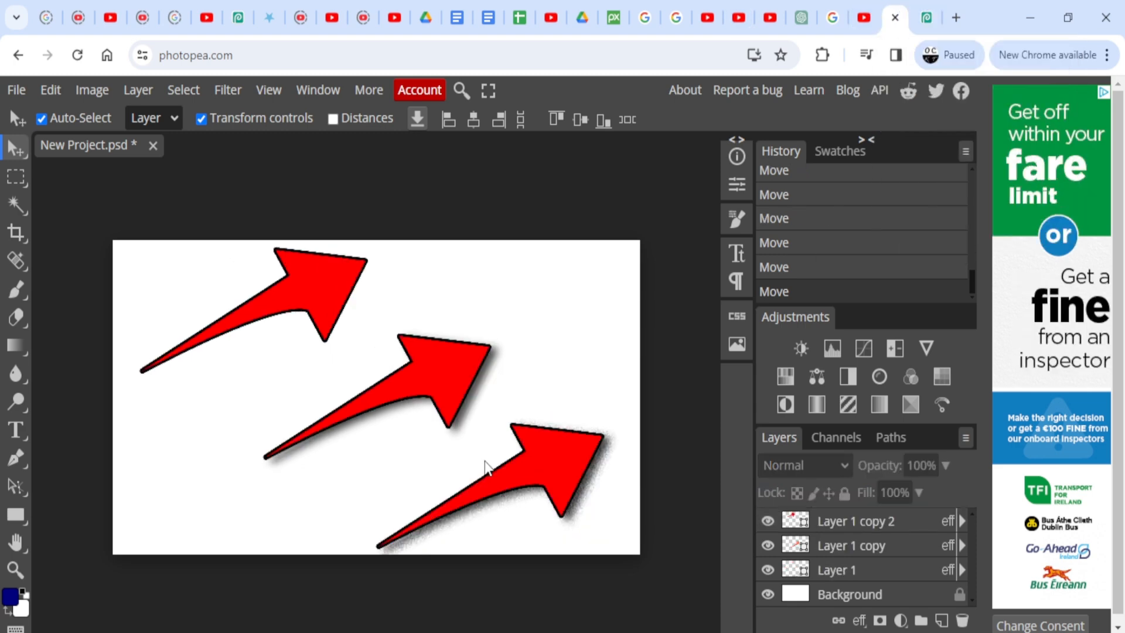
pyautogui.moveTo(568, 510)
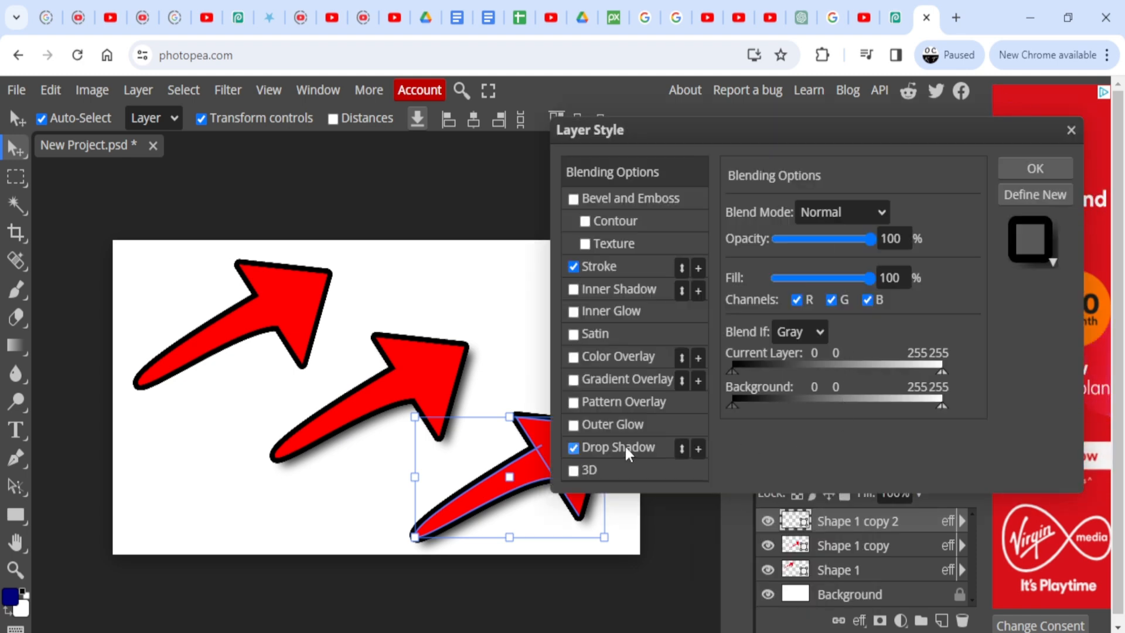
# - Raise the third arrow's Drop Shadow noise well above 43 so the shadow looks speckled
pyautogui.click(619, 446)
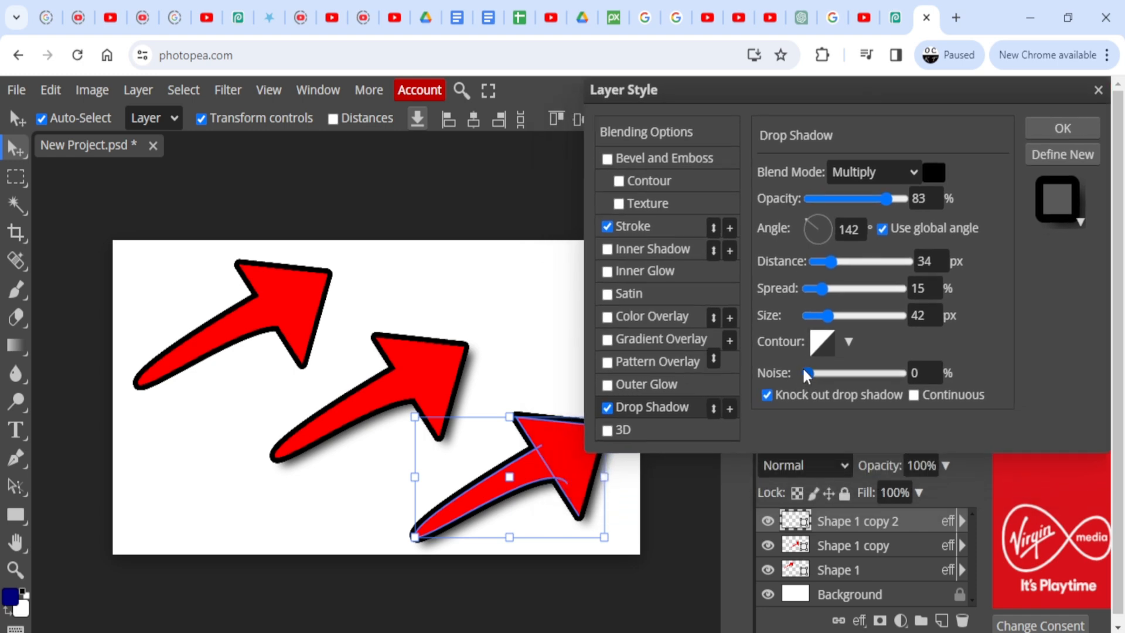
pyautogui.moveTo(807, 373); pyautogui.dragTo(815, 372)
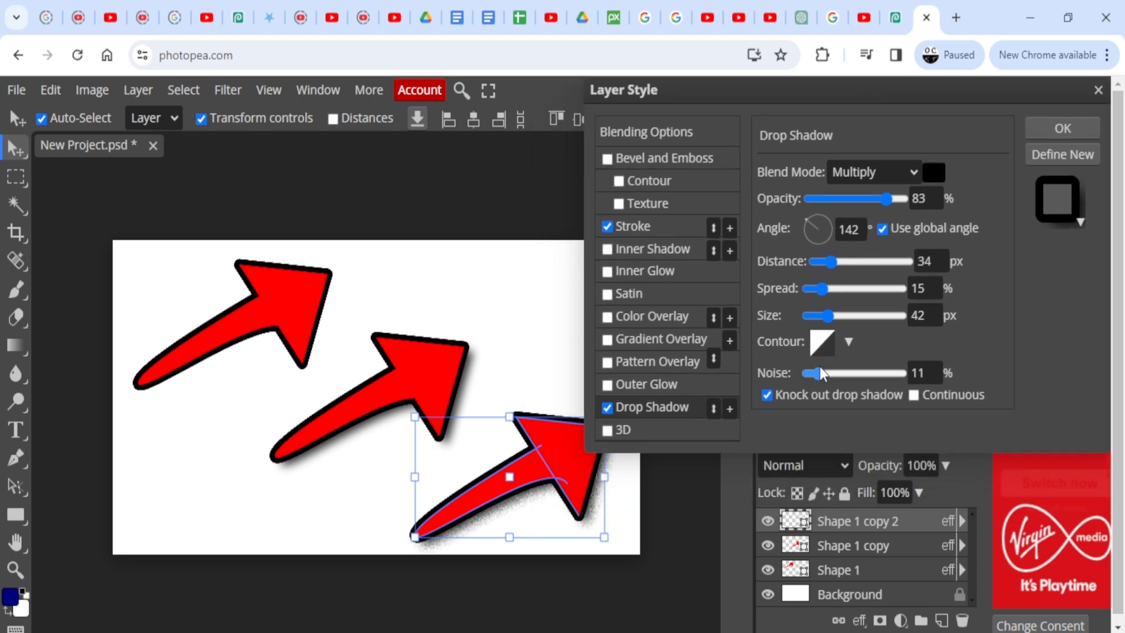
pyautogui.moveTo(810, 372); pyautogui.dragTo(824, 373)
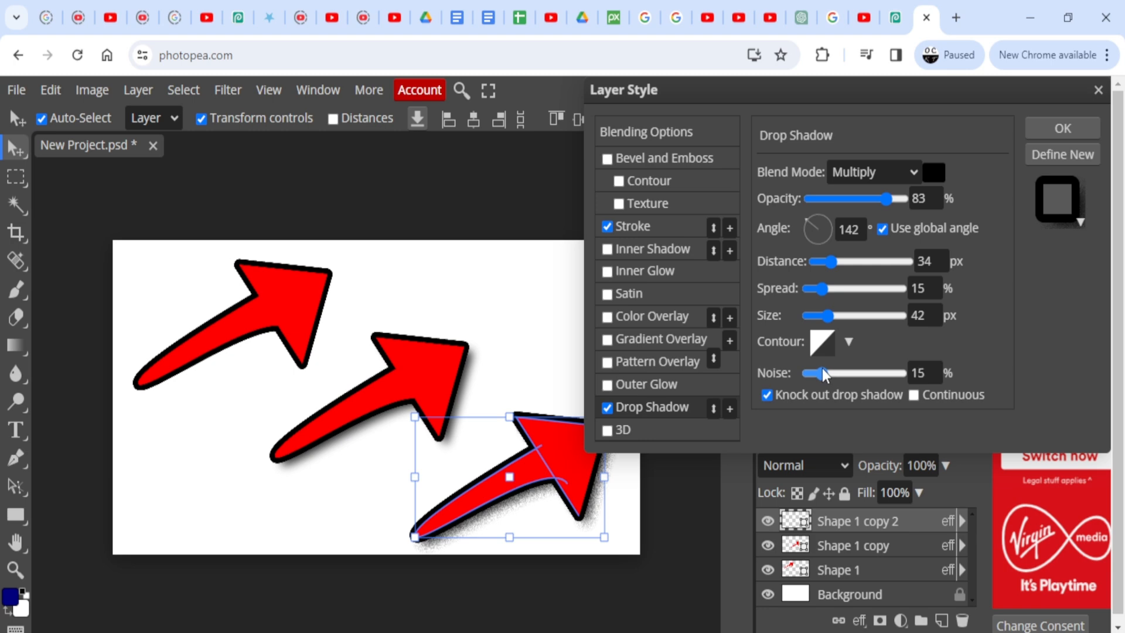
pyautogui.moveTo(811, 374); pyautogui.dragTo(854, 374)
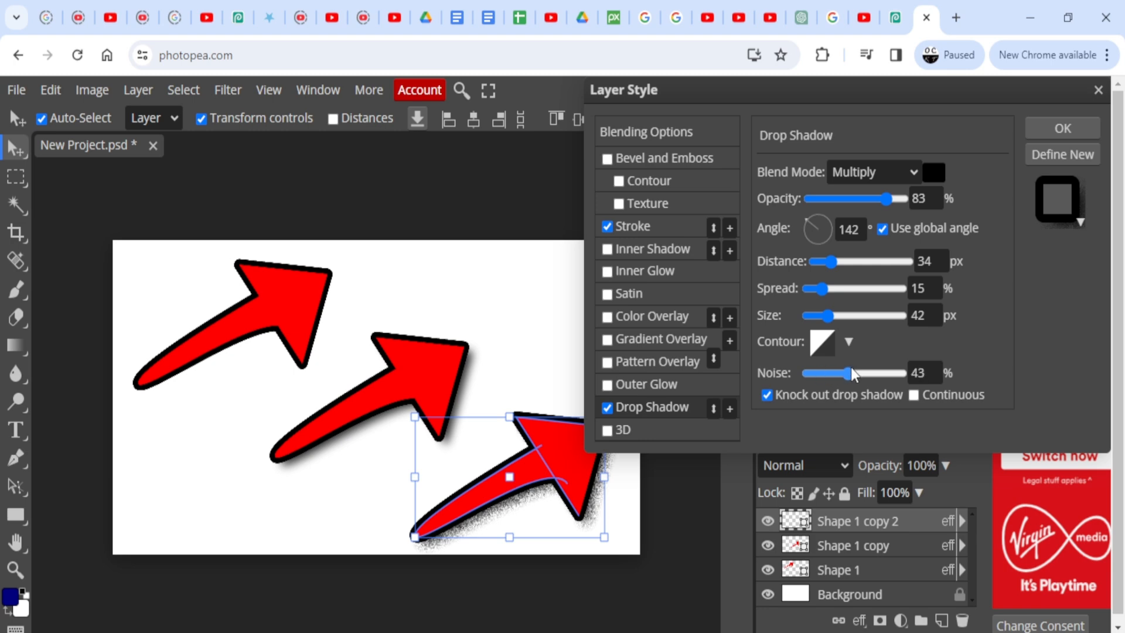
pyautogui.moveTo(855, 372); pyautogui.dragTo(893, 373)
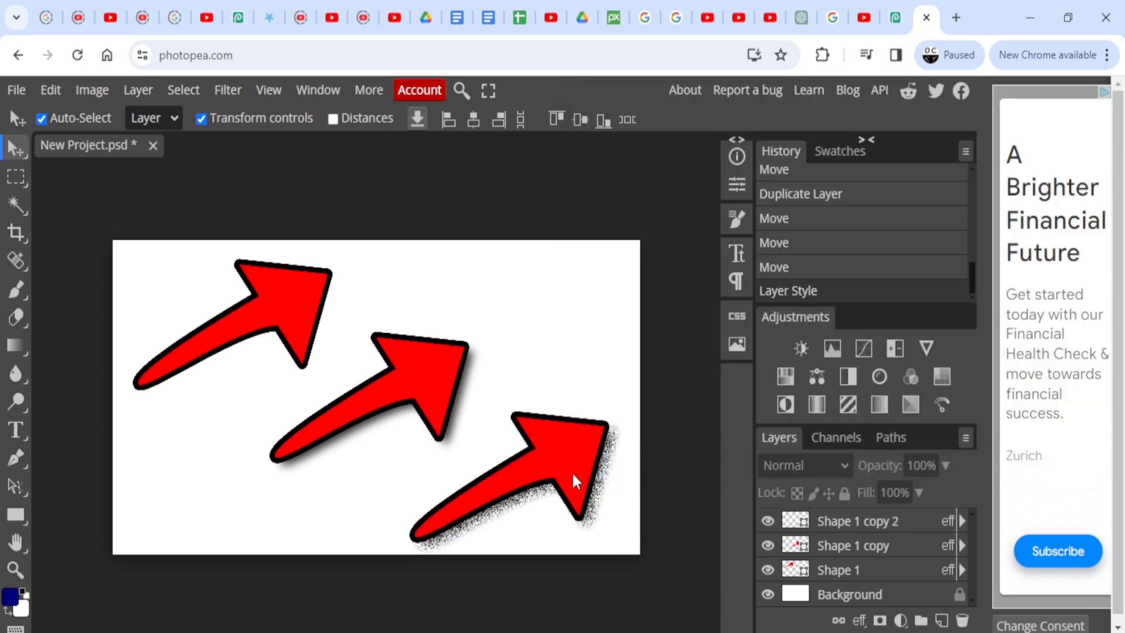
# - Reduce the third arrow's Drop Shadow noise back down to 16% and confirm
pyautogui.click(836, 520)
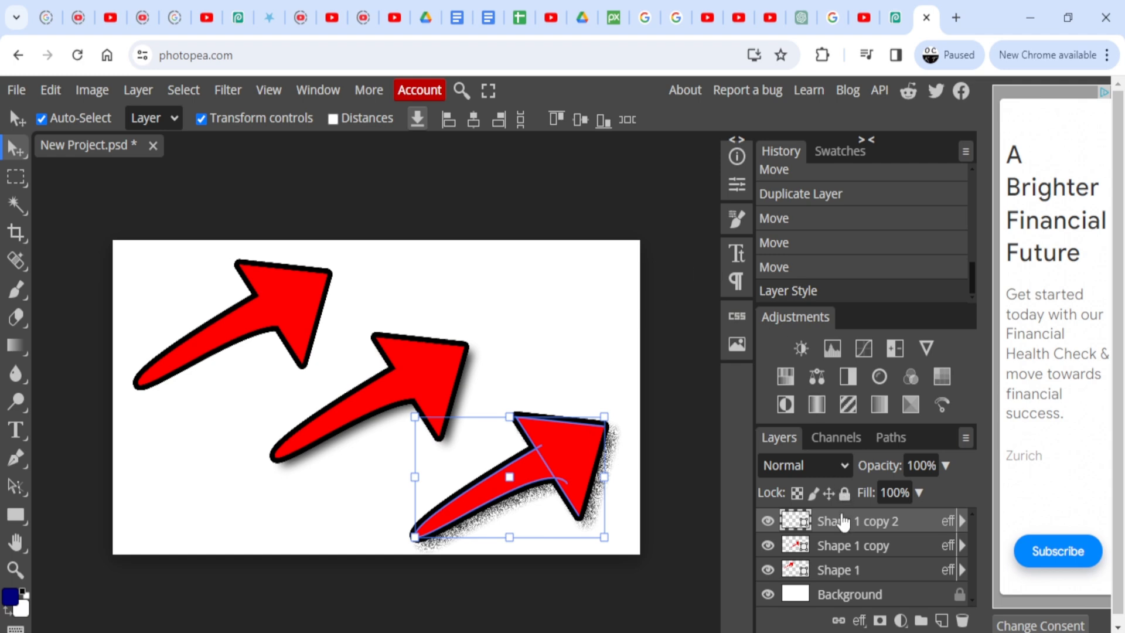
pyautogui.doubleClick(947, 520)
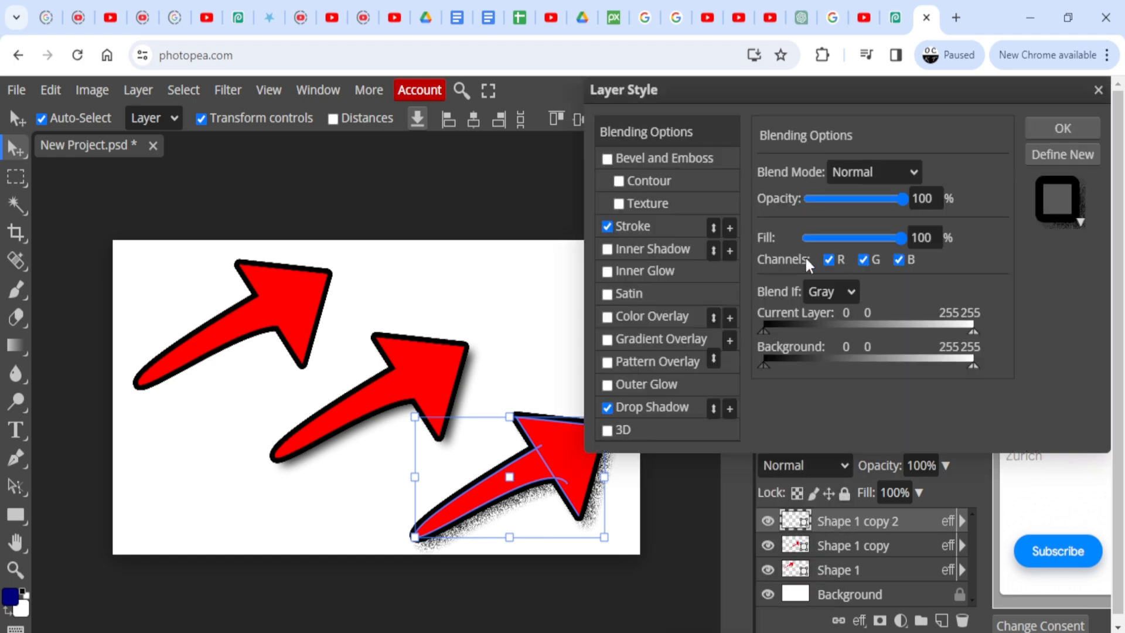
pyautogui.click(651, 406)
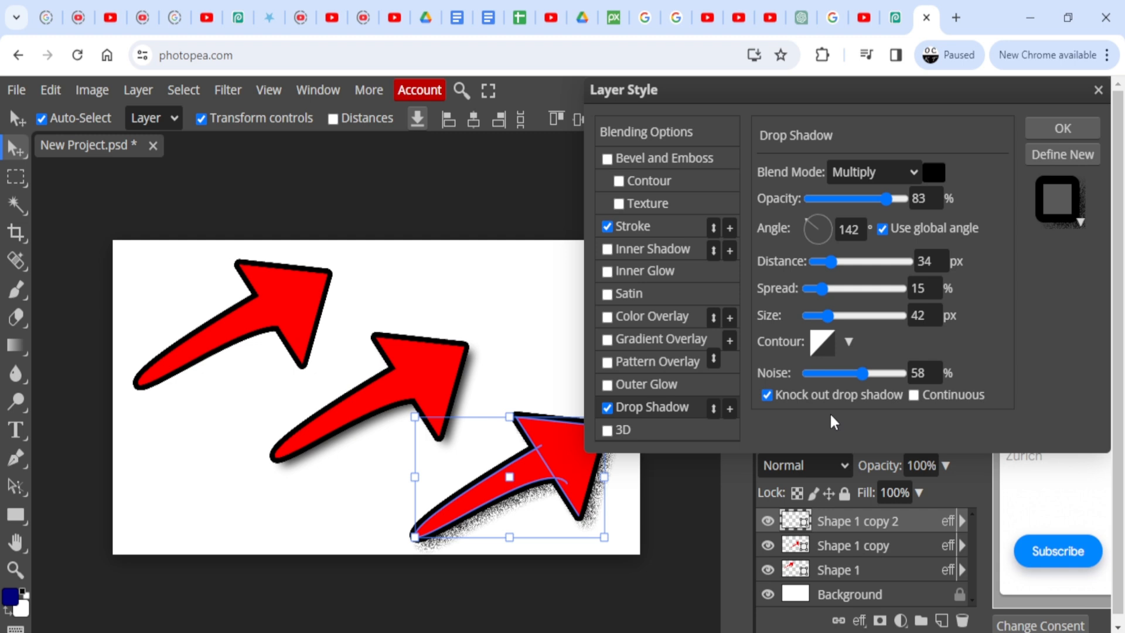
pyautogui.moveTo(869, 372); pyautogui.dragTo(824, 373)
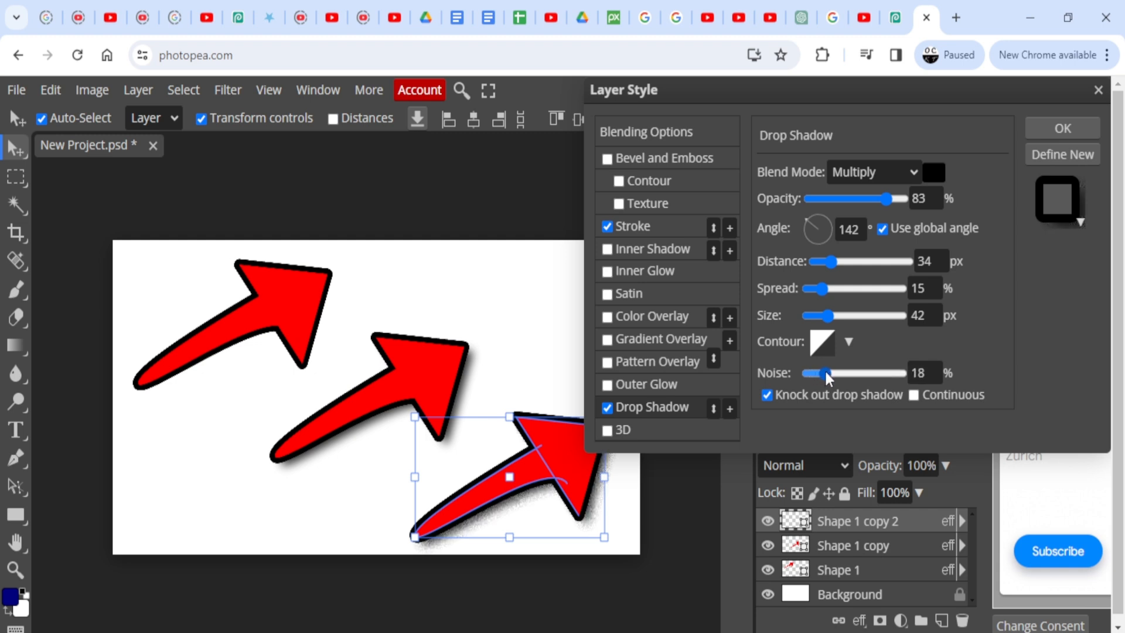
pyautogui.moveTo(829, 373); pyautogui.dragTo(814, 373)
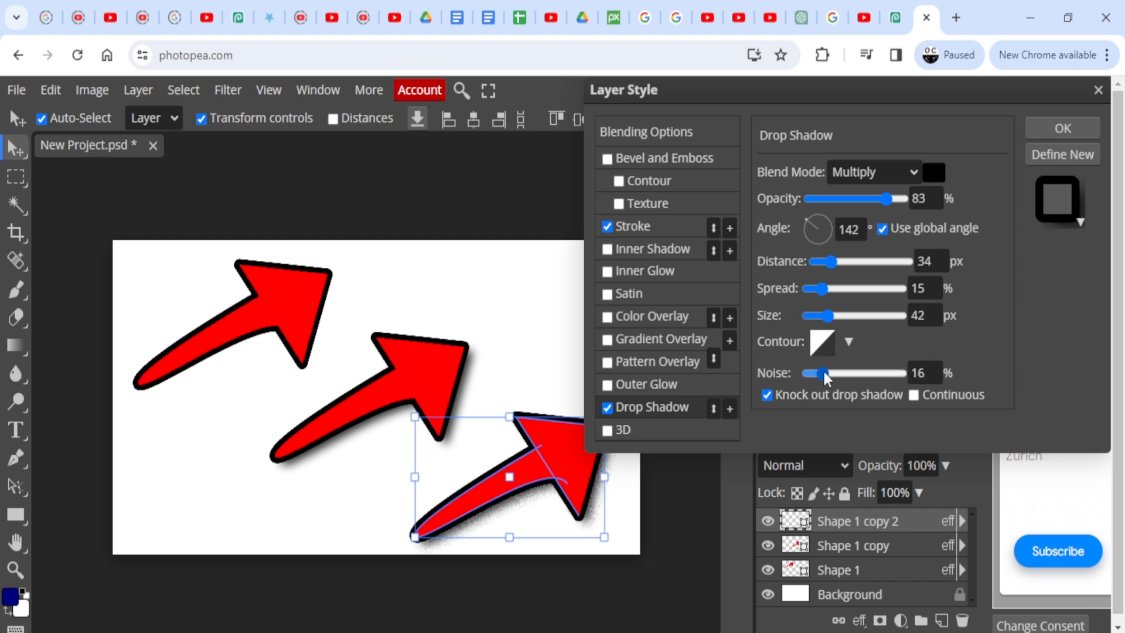
pyautogui.click(1061, 128)
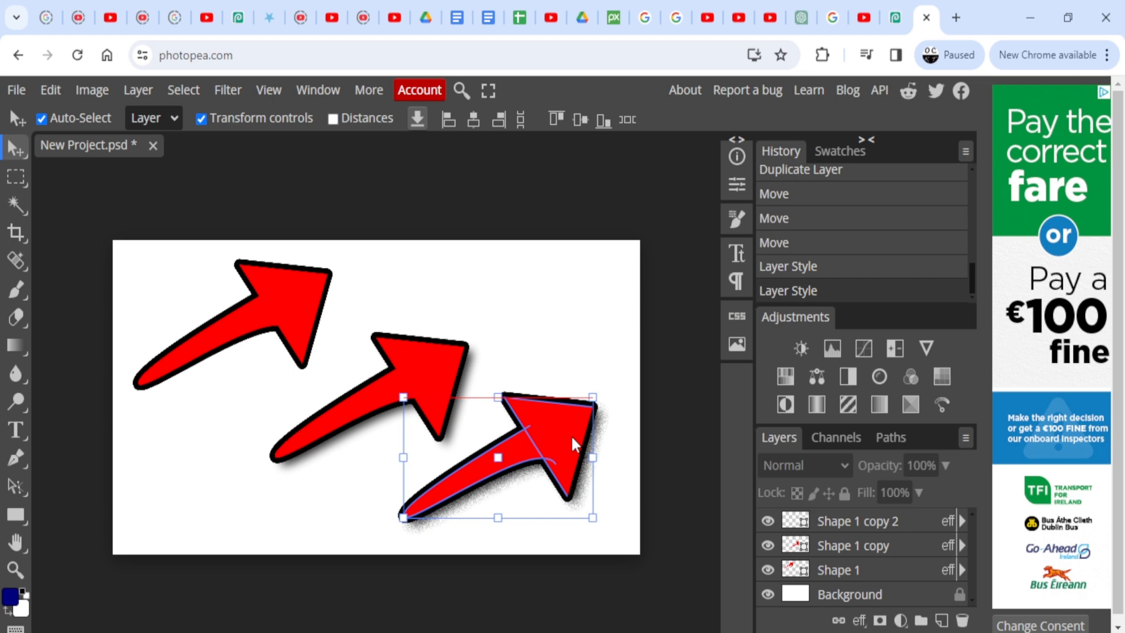
# - Drag the arrows into an evenly spaced diagonal row, third arrow at the lower right
pyautogui.moveTo(574, 443); pyautogui.dragTo(593, 440)
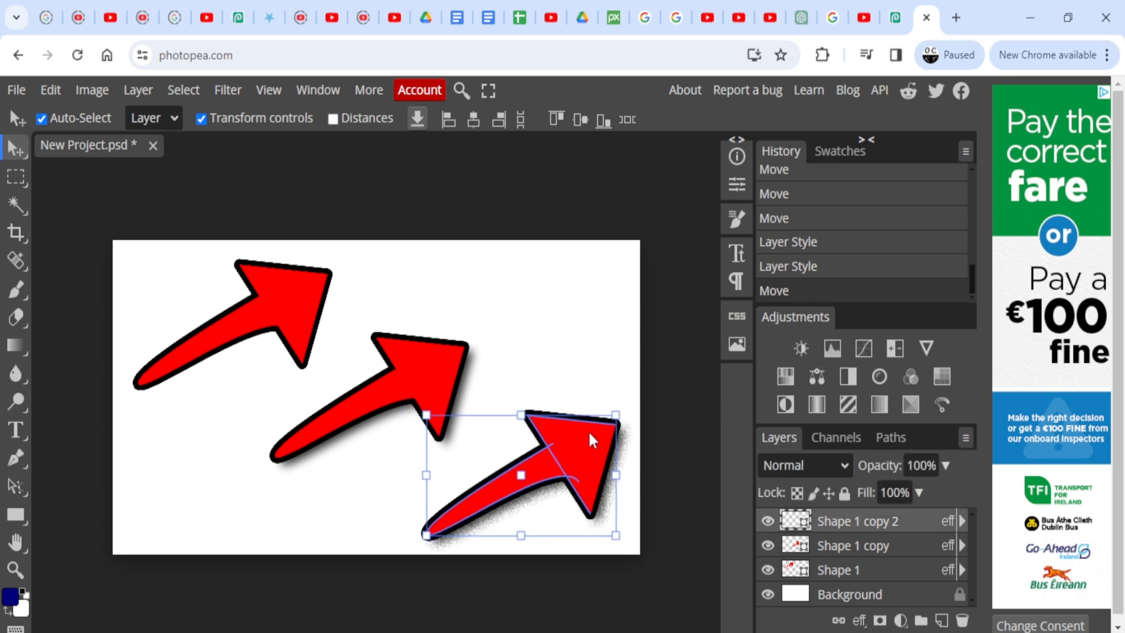
pyautogui.moveTo(200, 224)
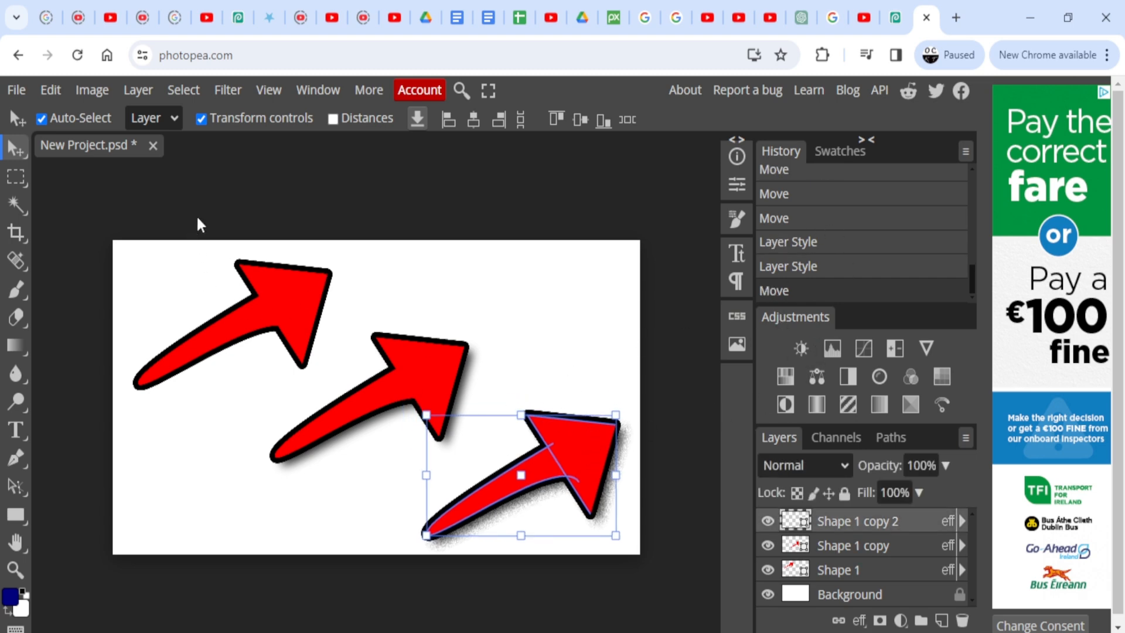
pyautogui.moveTo(521, 476); pyautogui.dragTo(280, 314)
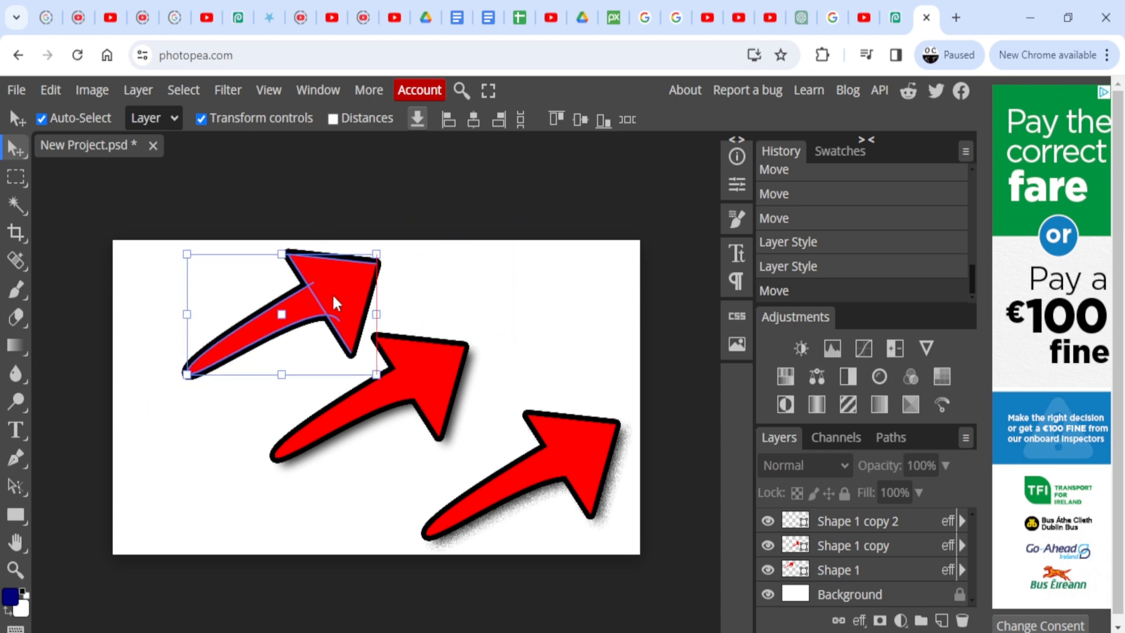
pyautogui.moveTo(281, 314); pyautogui.dragTo(494, 440)
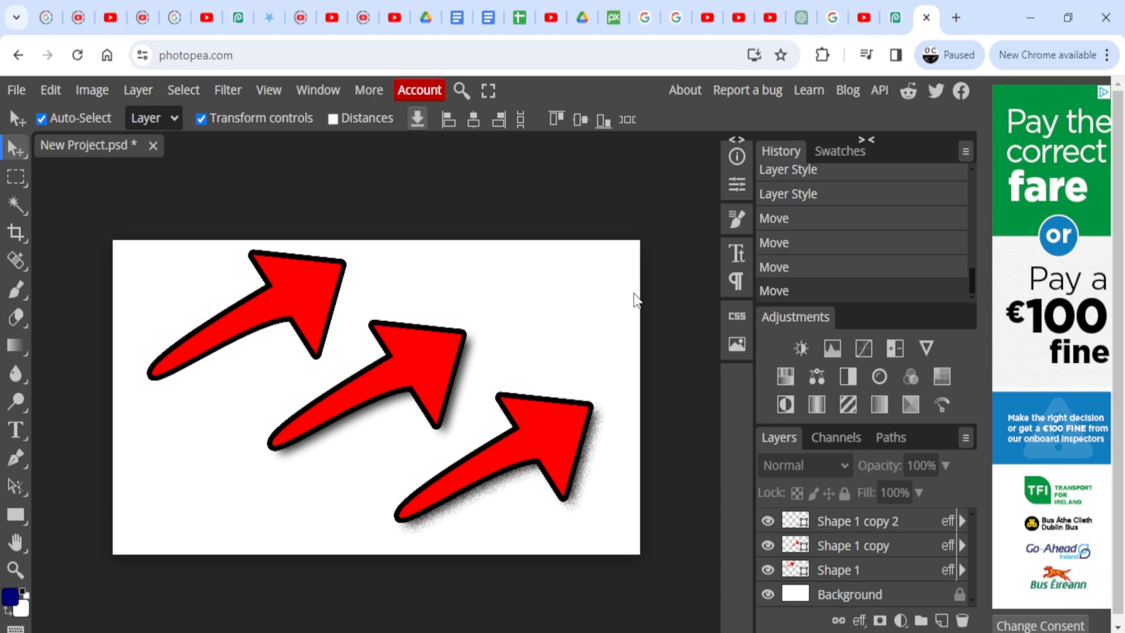
pyautogui.moveTo(497, 308)
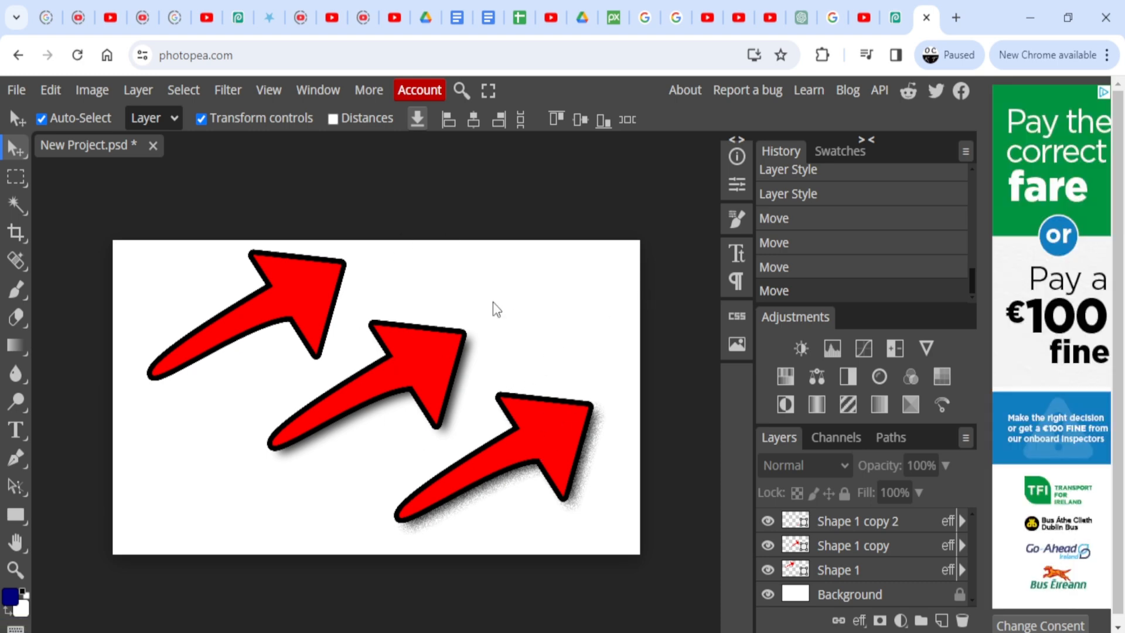
pyautogui.moveTo(460, 449)
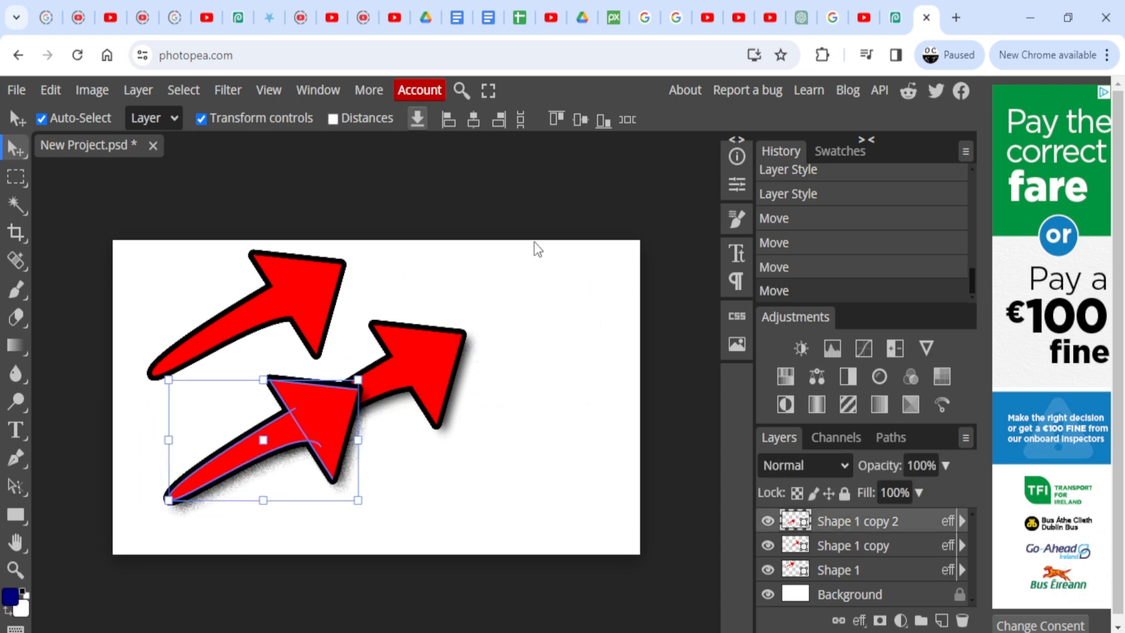
pyautogui.moveTo(263, 440); pyautogui.dragTo(484, 466)
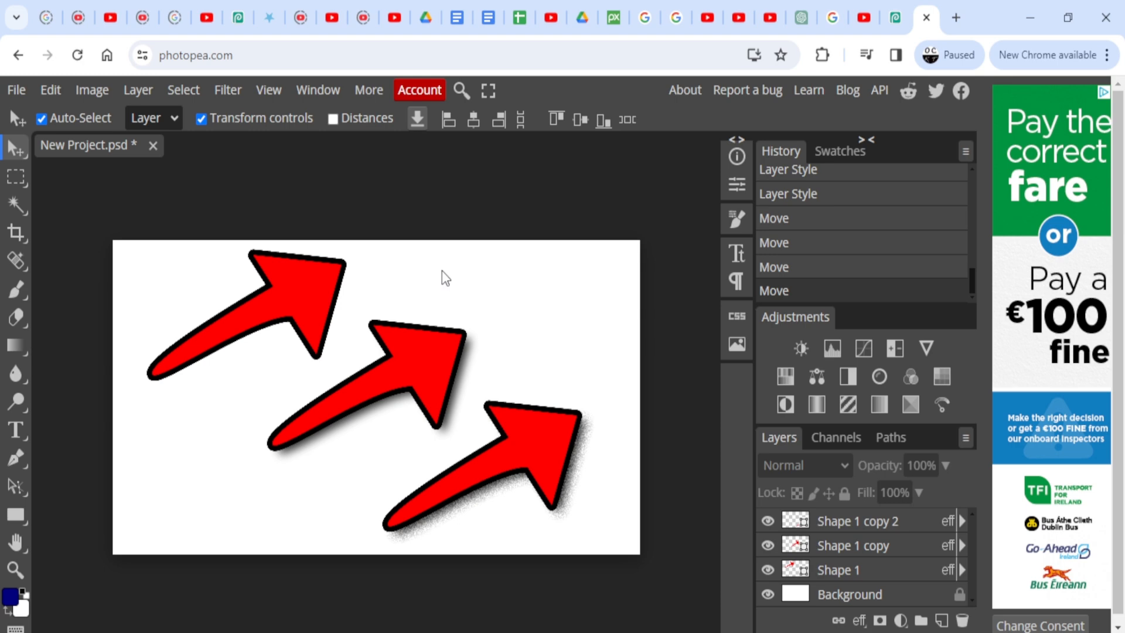
pyautogui.moveTo(608, 287)
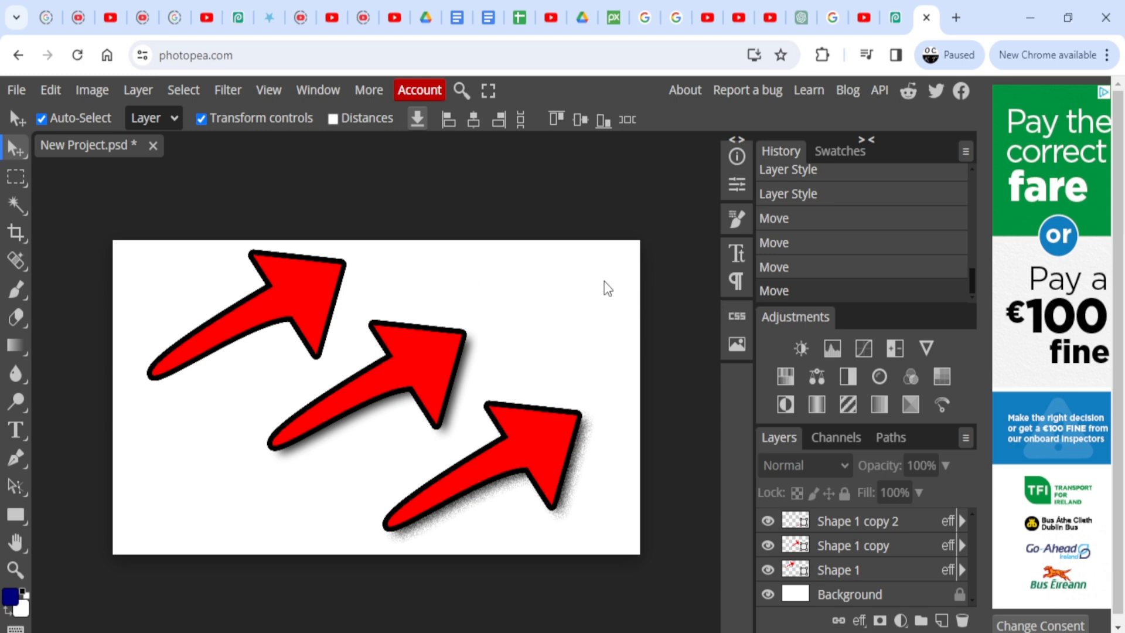
pyautogui.moveTo(597, 320)
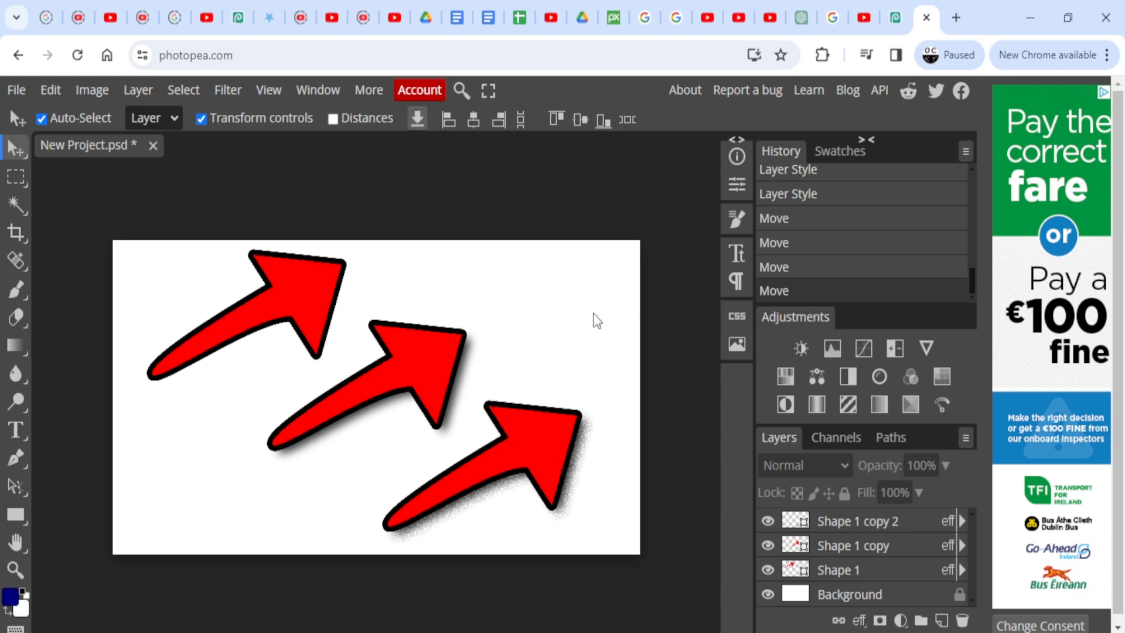